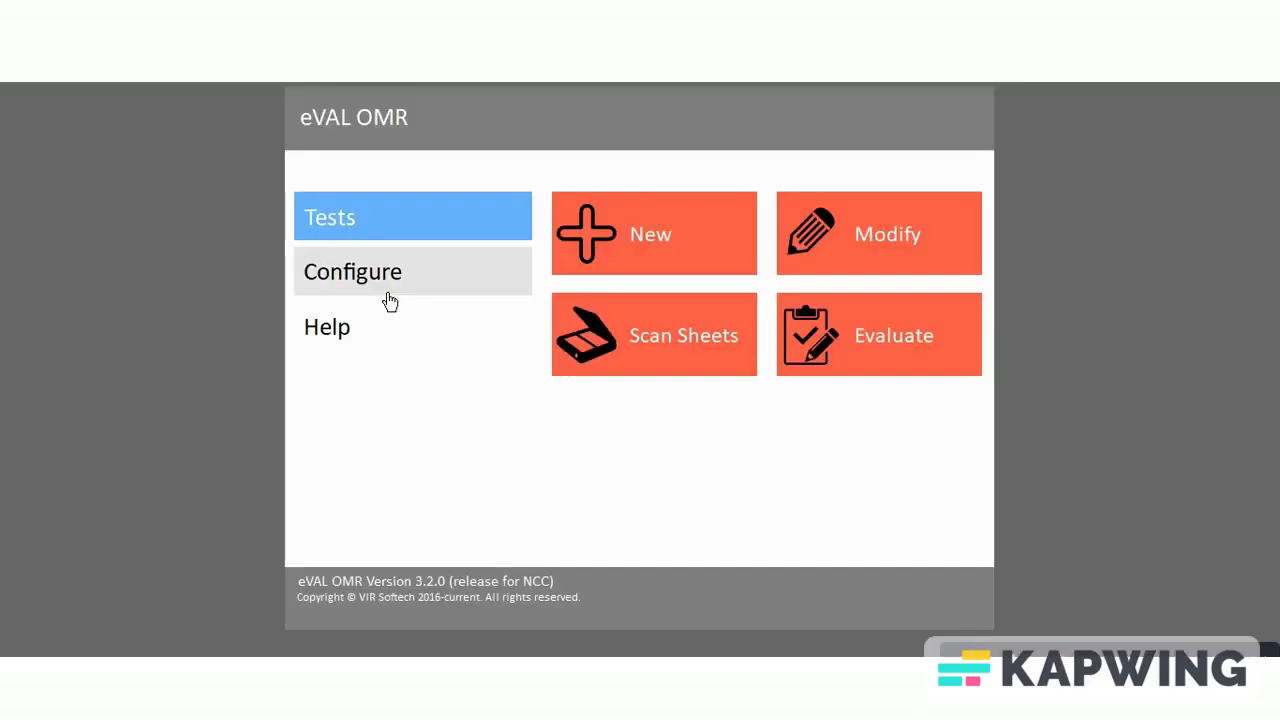
{"action": "mouse_move", "coordinate": [414, 289]}
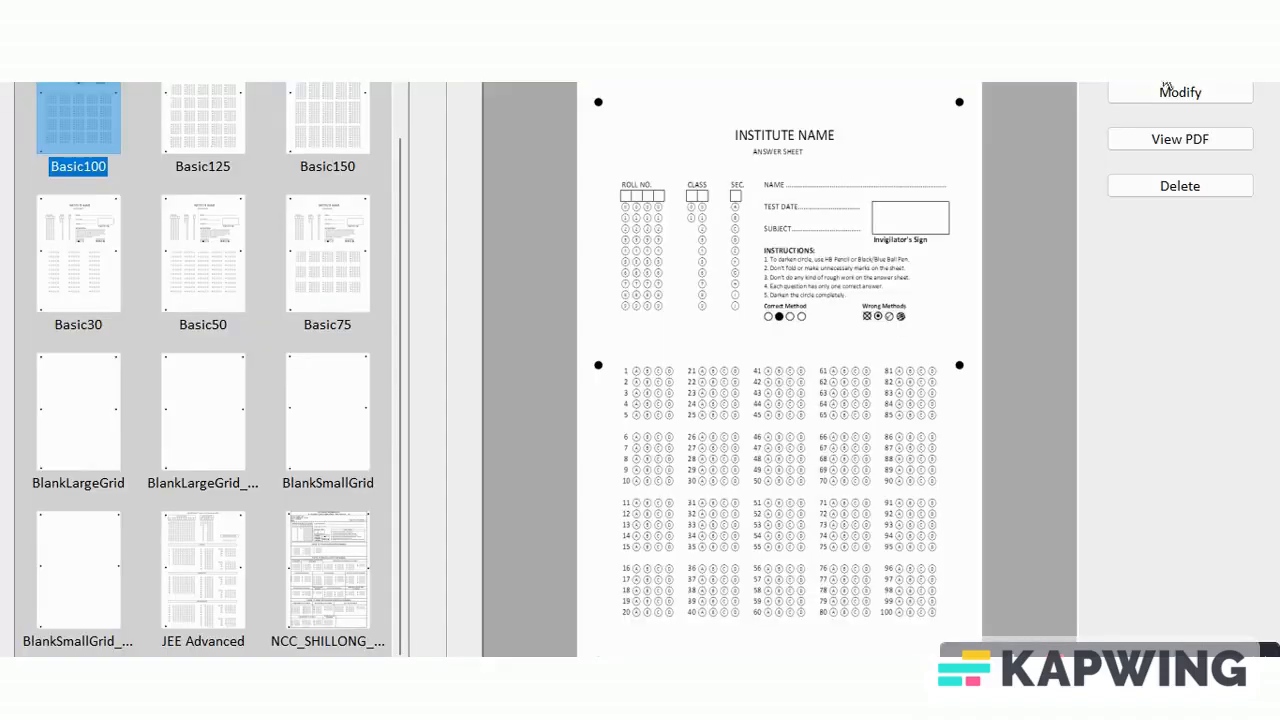
{"action": "mouse_move", "coordinate": [350, 547]}
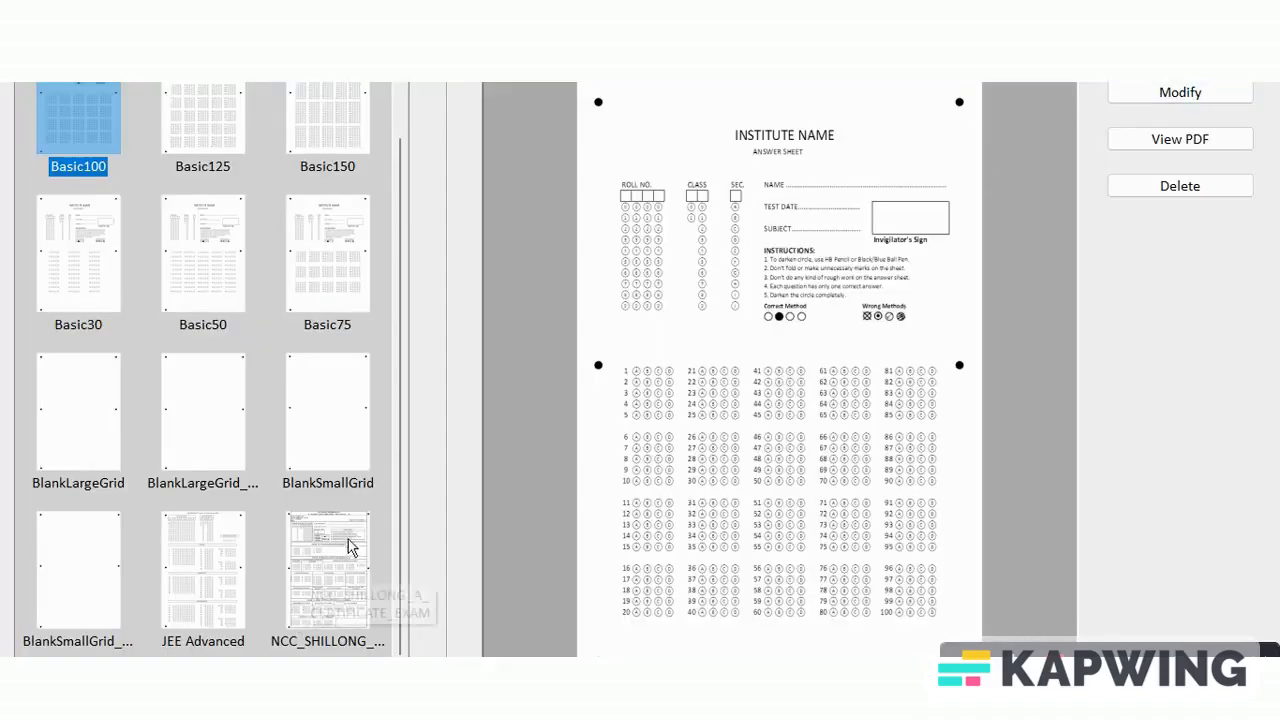
Preview the NCC_SHILLONG_A_CERTIFICATE_EXAM template thumbnail, then its PDF view and Modify screen
{"action": "left_click", "coordinate": [327, 570]}
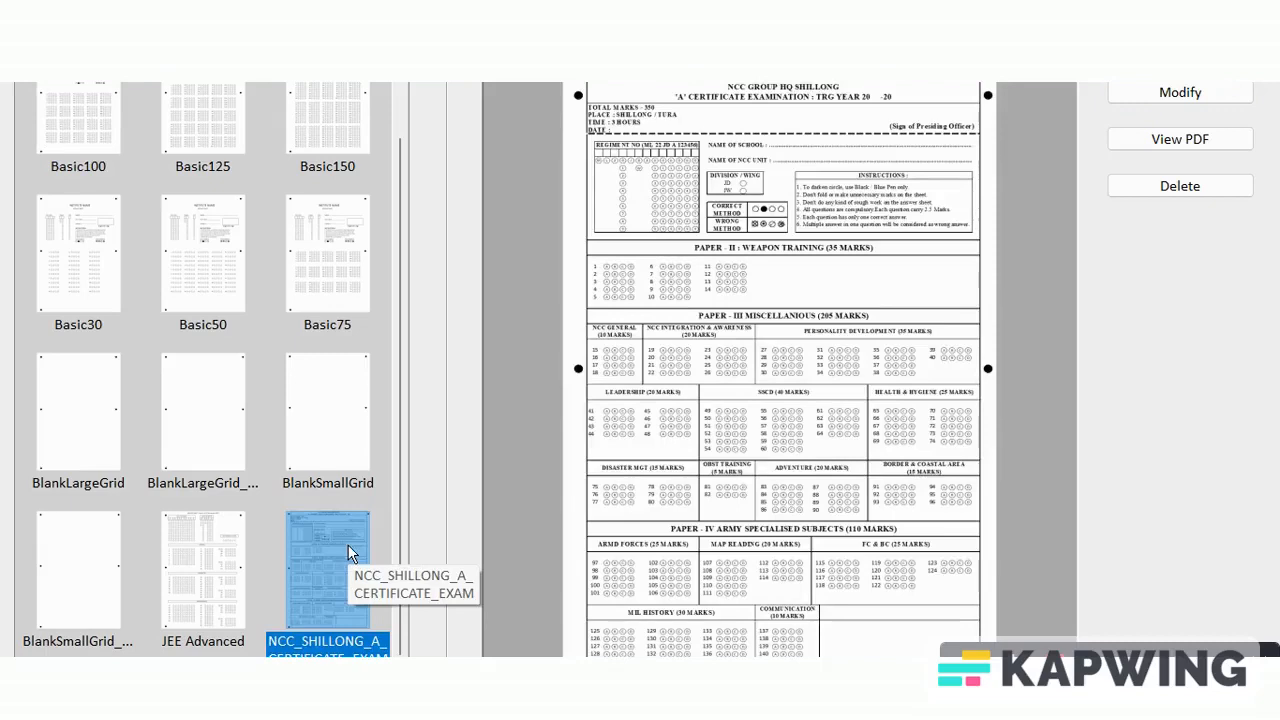
{"action": "mouse_move", "coordinate": [1078, 171]}
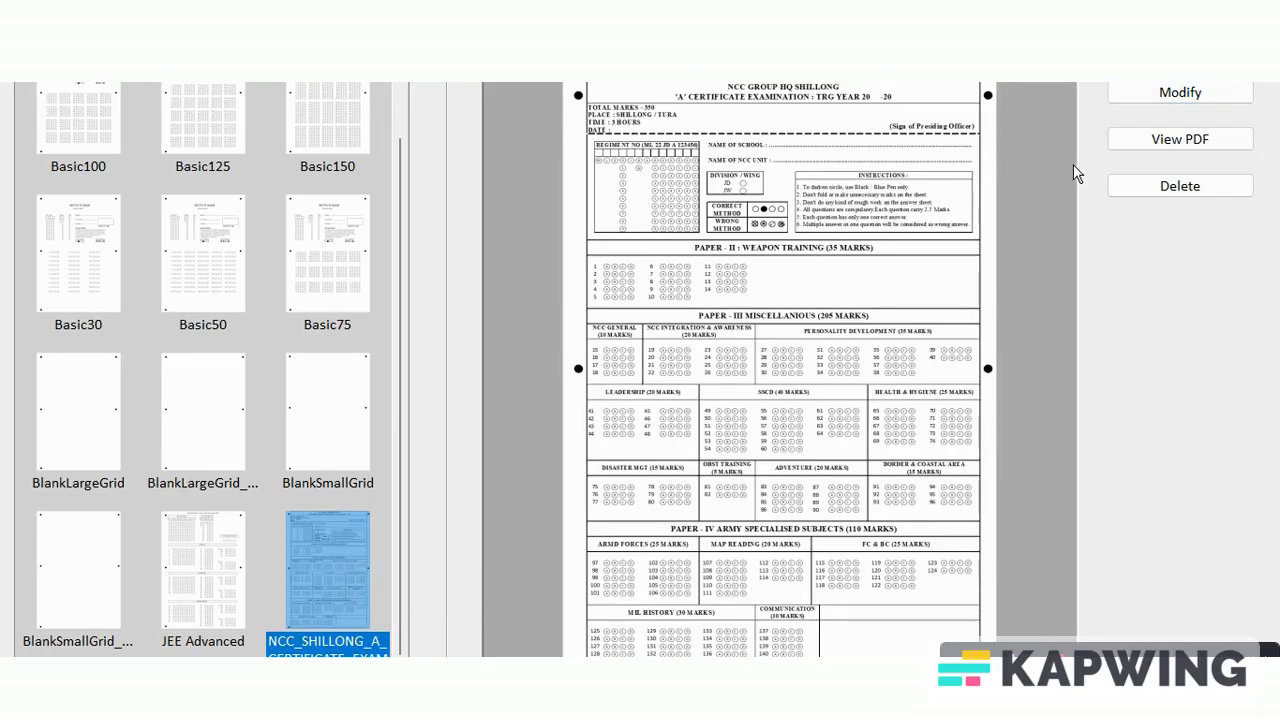
{"action": "mouse_move", "coordinate": [1217, 147]}
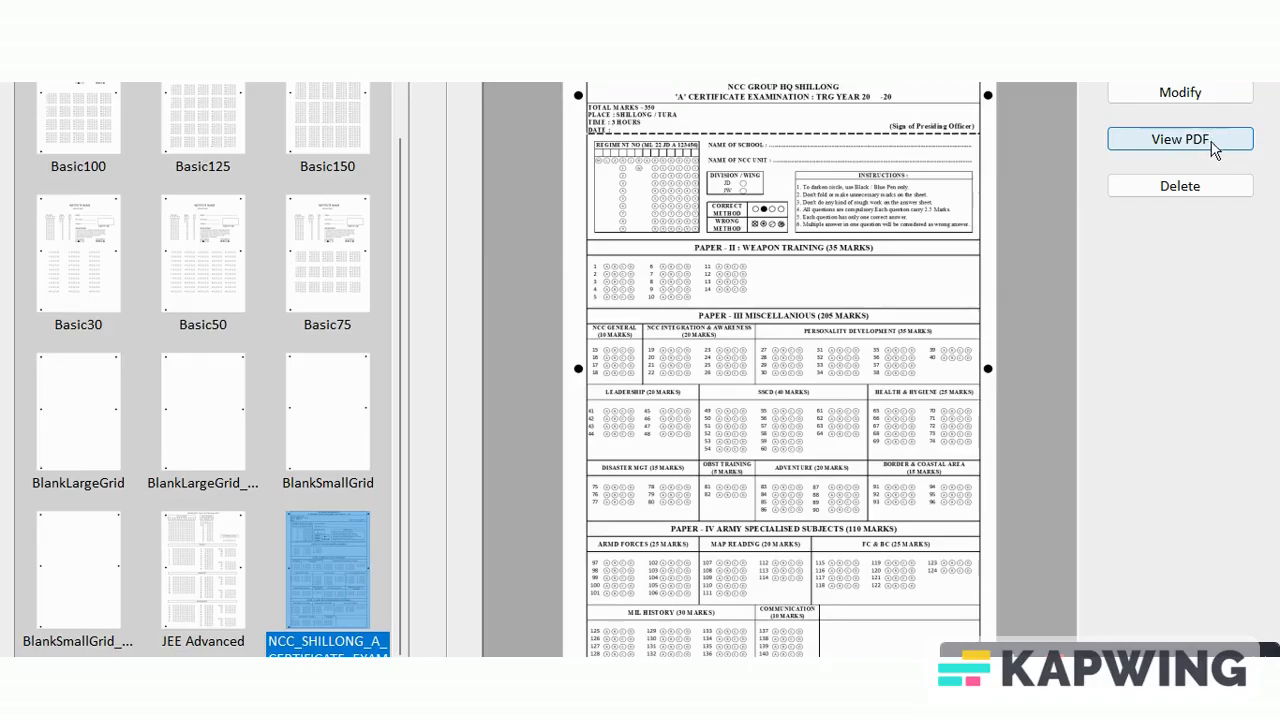
{"action": "left_click", "coordinate": [1182, 138]}
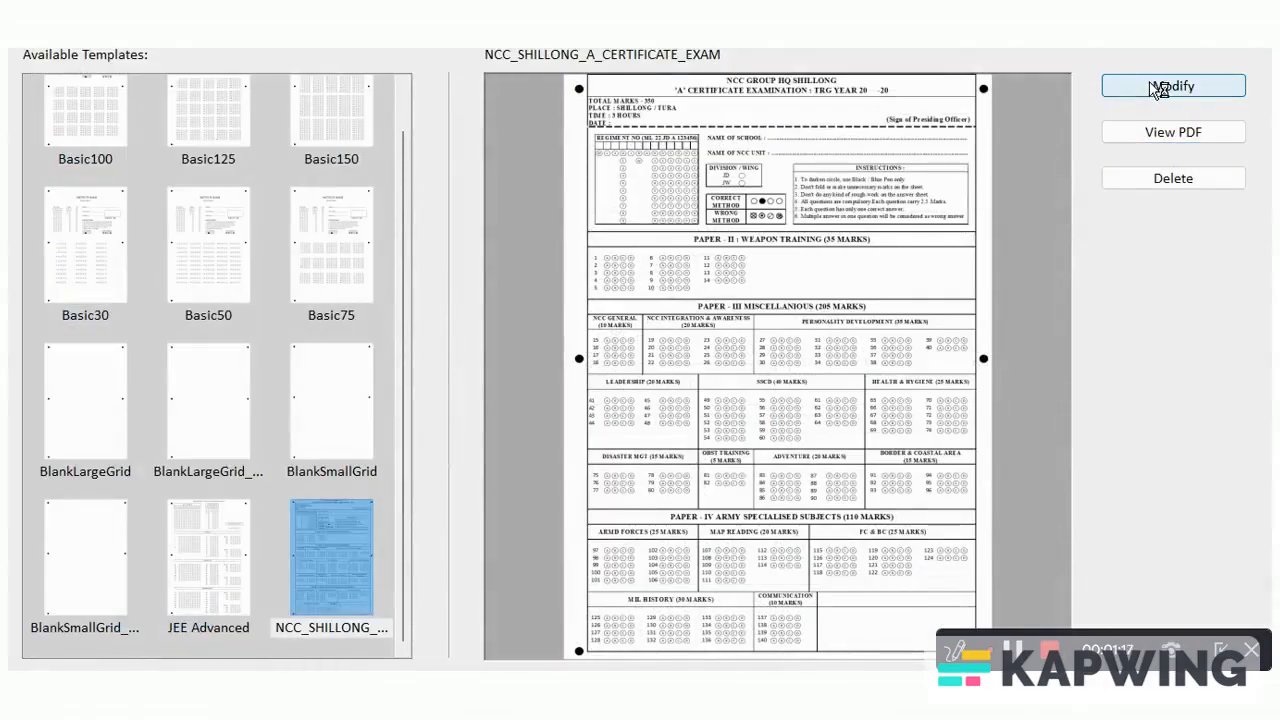
{"action": "left_click", "coordinate": [1168, 86]}
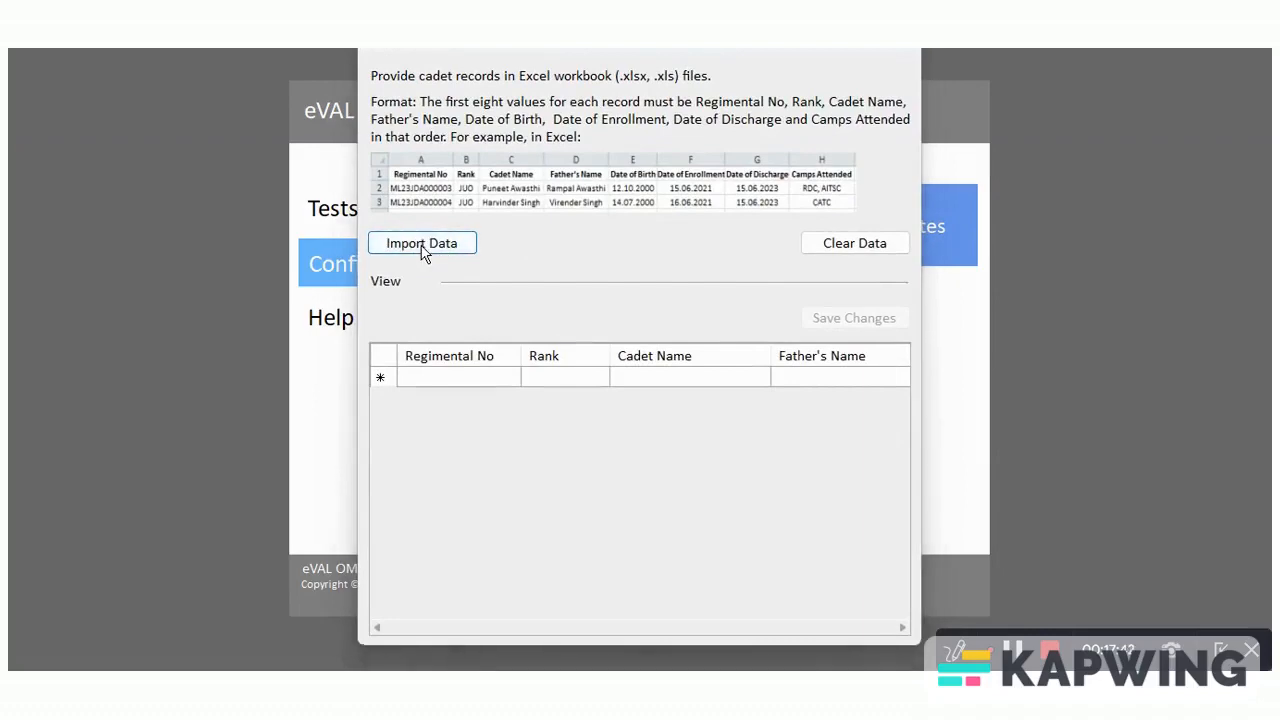
Import cadet records from CadetData.xlsx and dismiss the Import Result message
{"action": "left_click", "coordinate": [422, 243]}
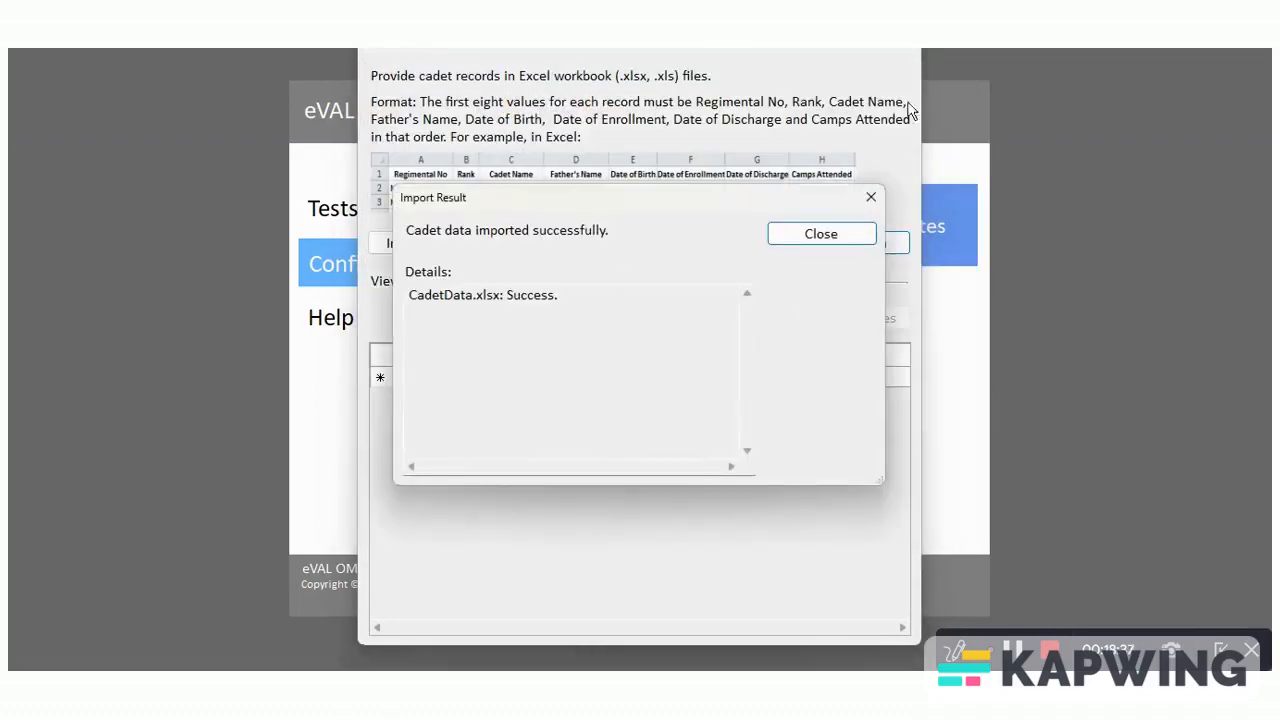
{"action": "left_click", "coordinate": [821, 233]}
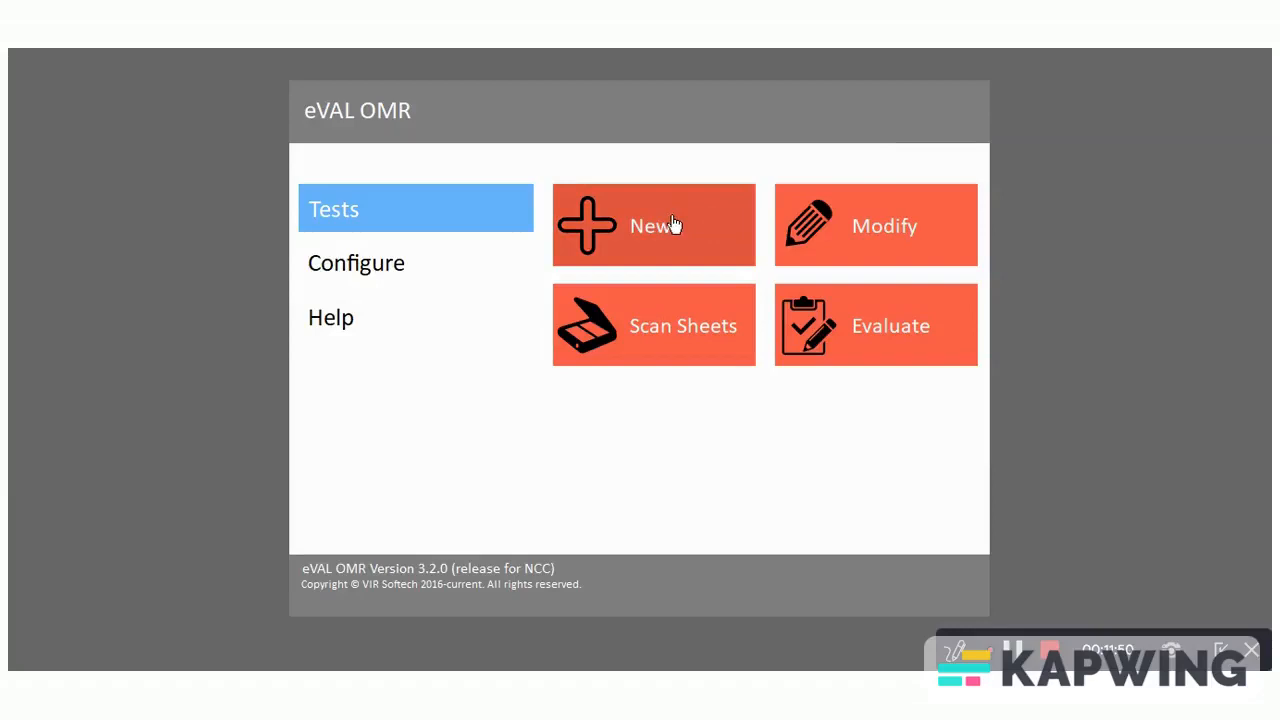
Create test 'ncc demo' on the NCC_SHILLONG_A_CERTIFICATE_EXAM template with every answer key A
{"action": "left_click", "coordinate": [653, 225]}
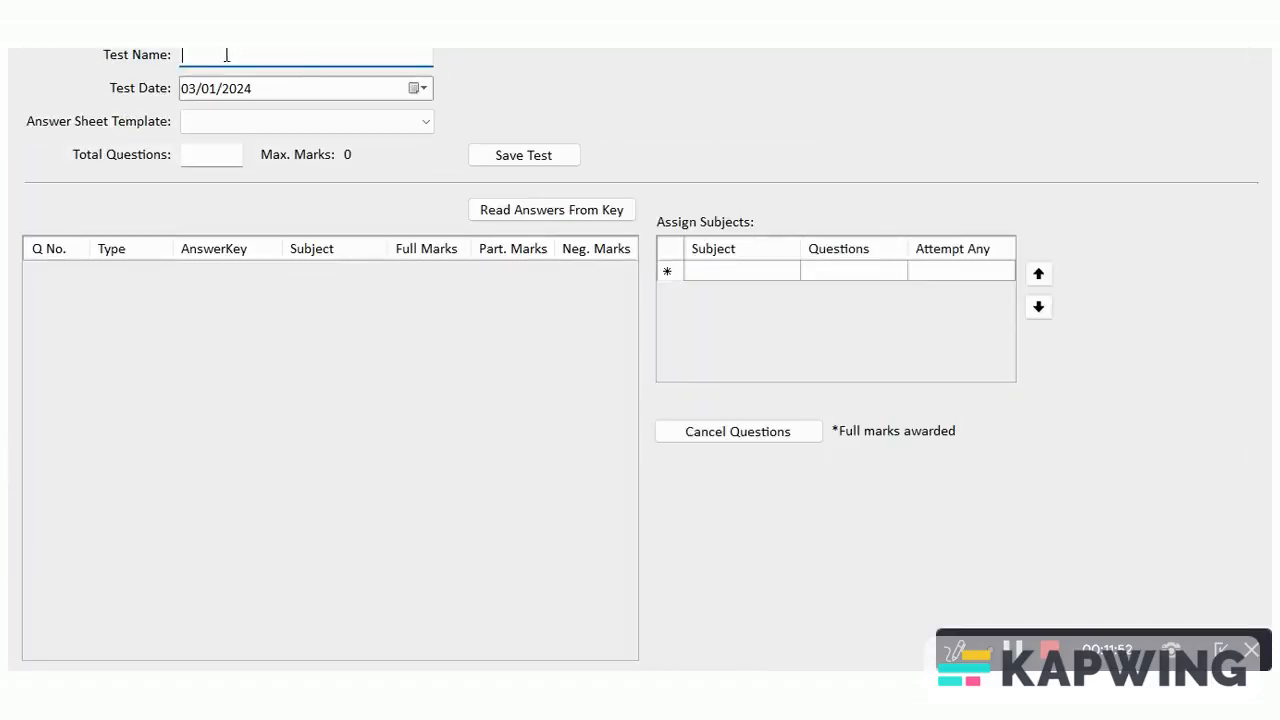
{"action": "type", "text": "ncc demo"}
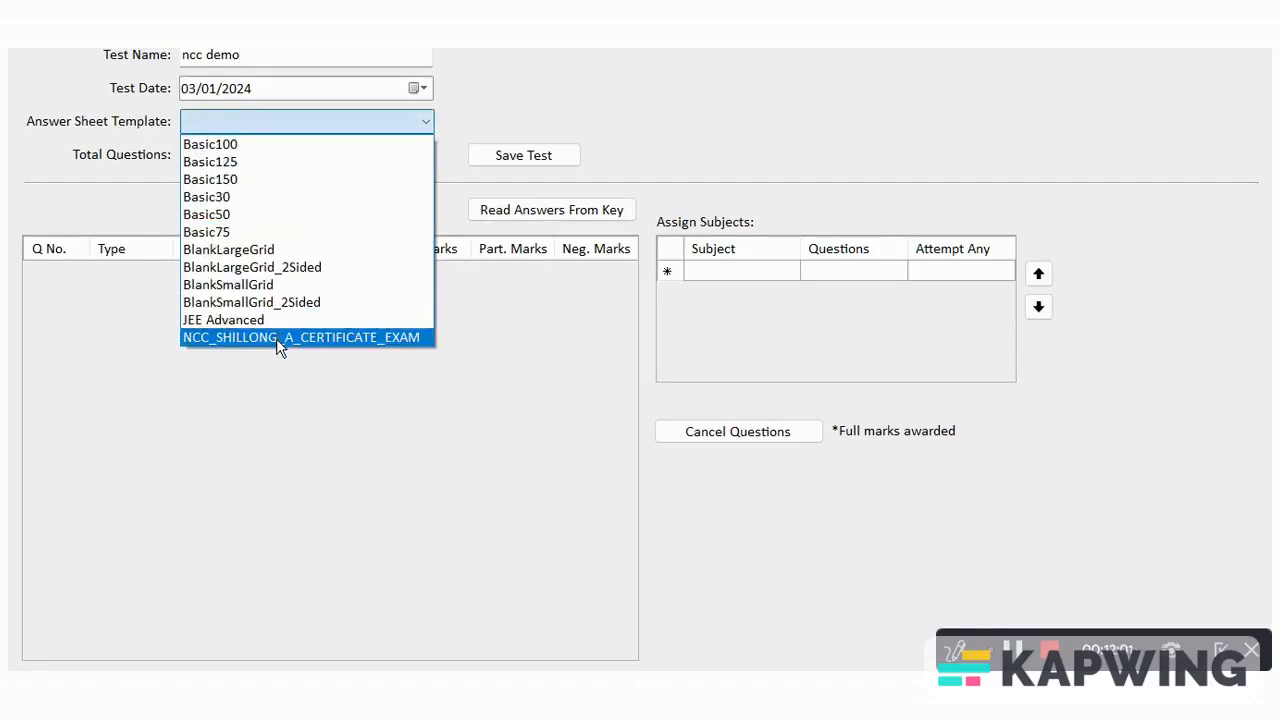
{"action": "left_click", "coordinate": [302, 337]}
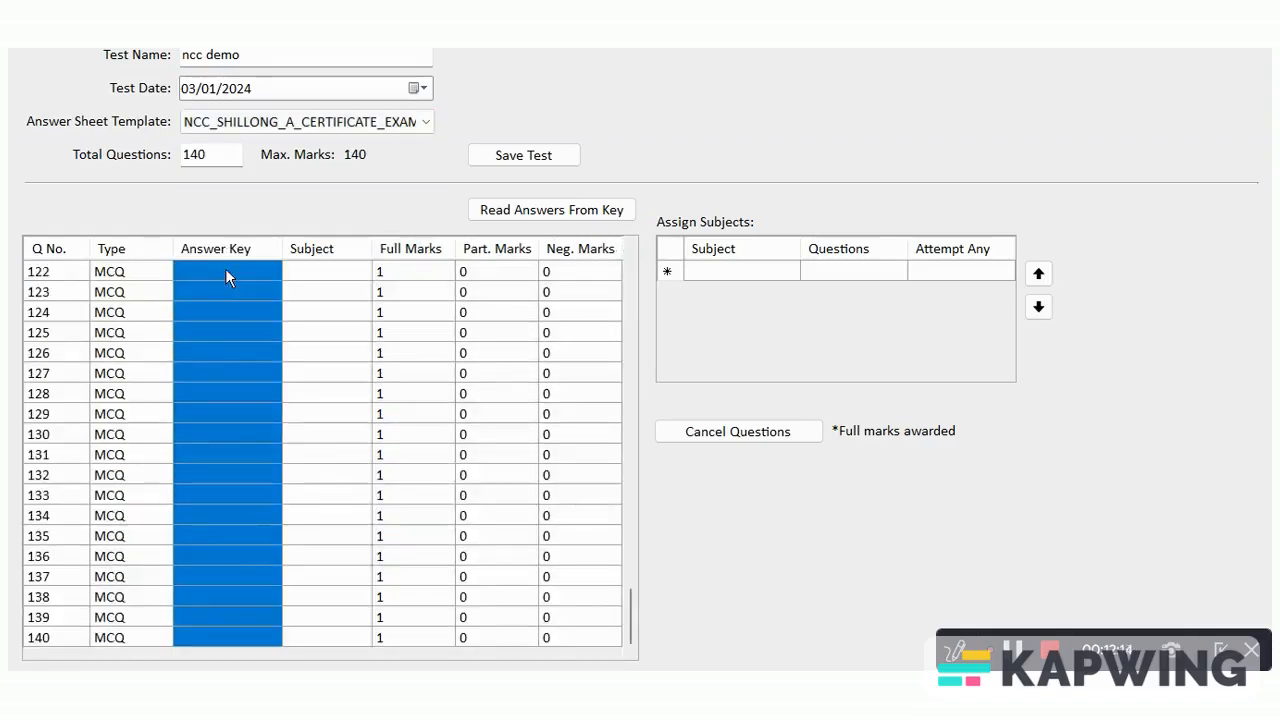
{"action": "left_click", "coordinate": [550, 209]}
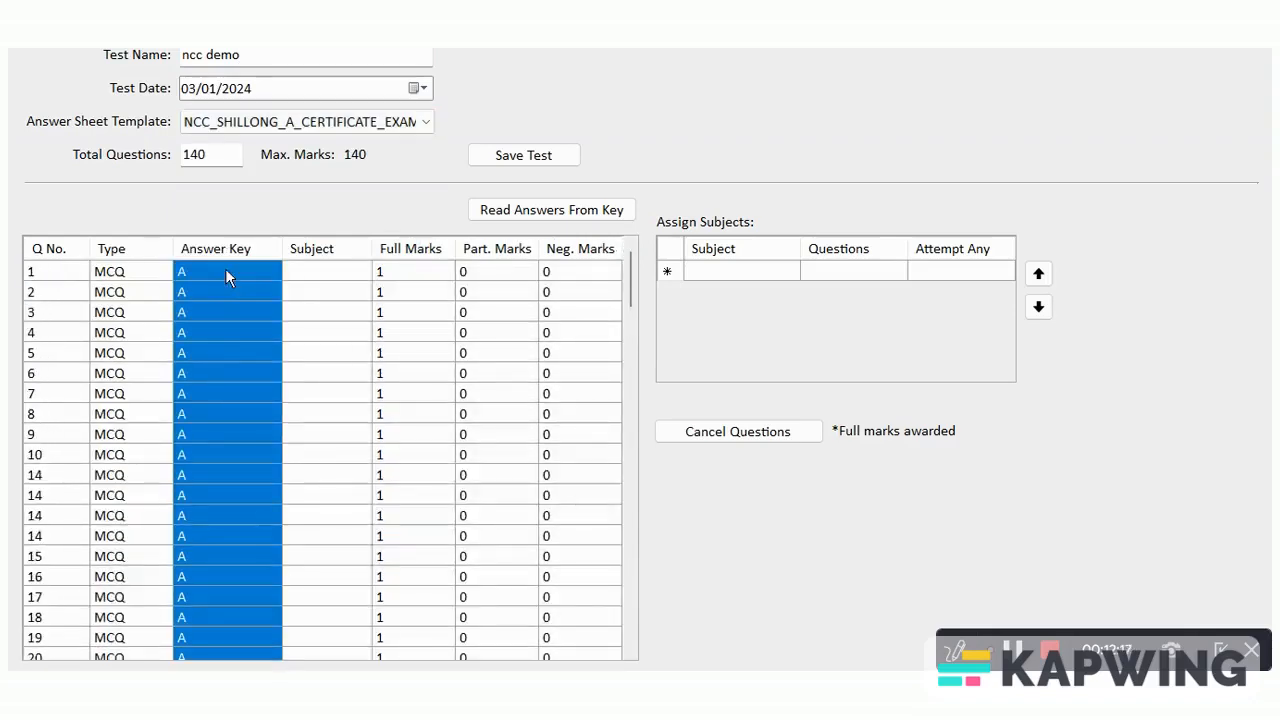
{"action": "left_click", "coordinate": [740, 270]}
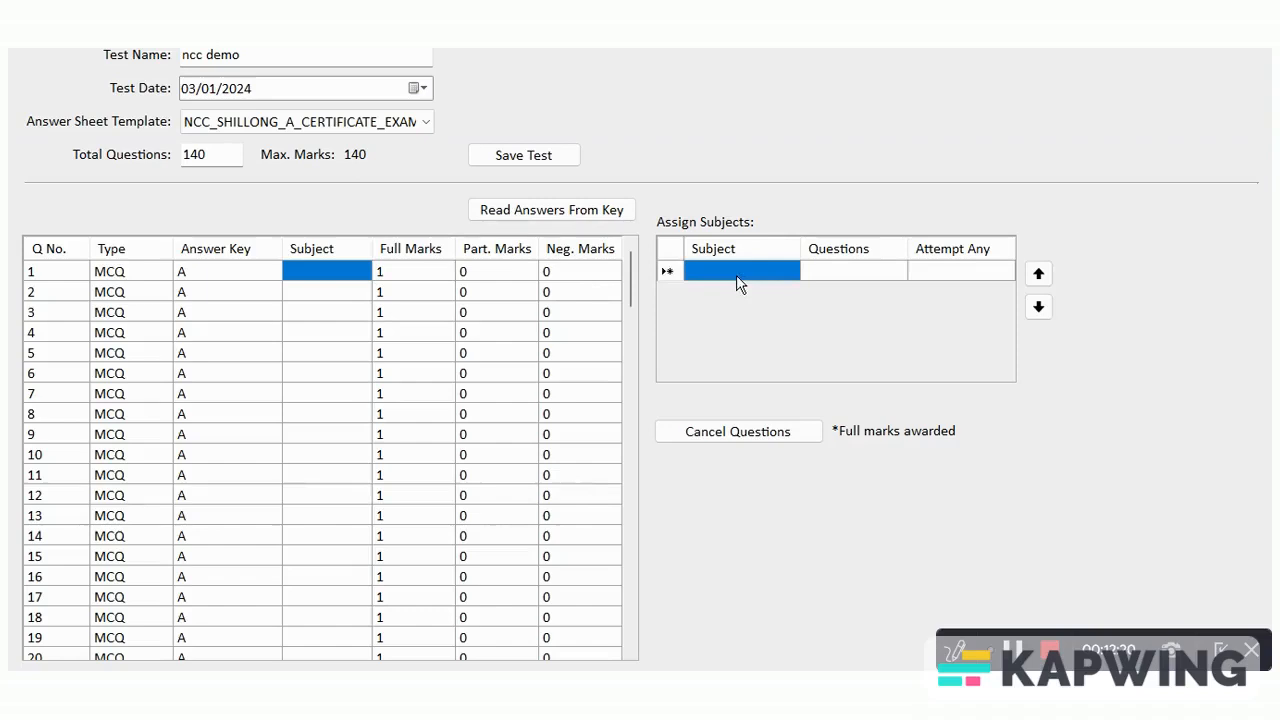
Enter subjects WT, MISC, SPL SUBJECT, 2.5 marks each, cancel Q10, and save
{"action": "type", "text": "WT"}
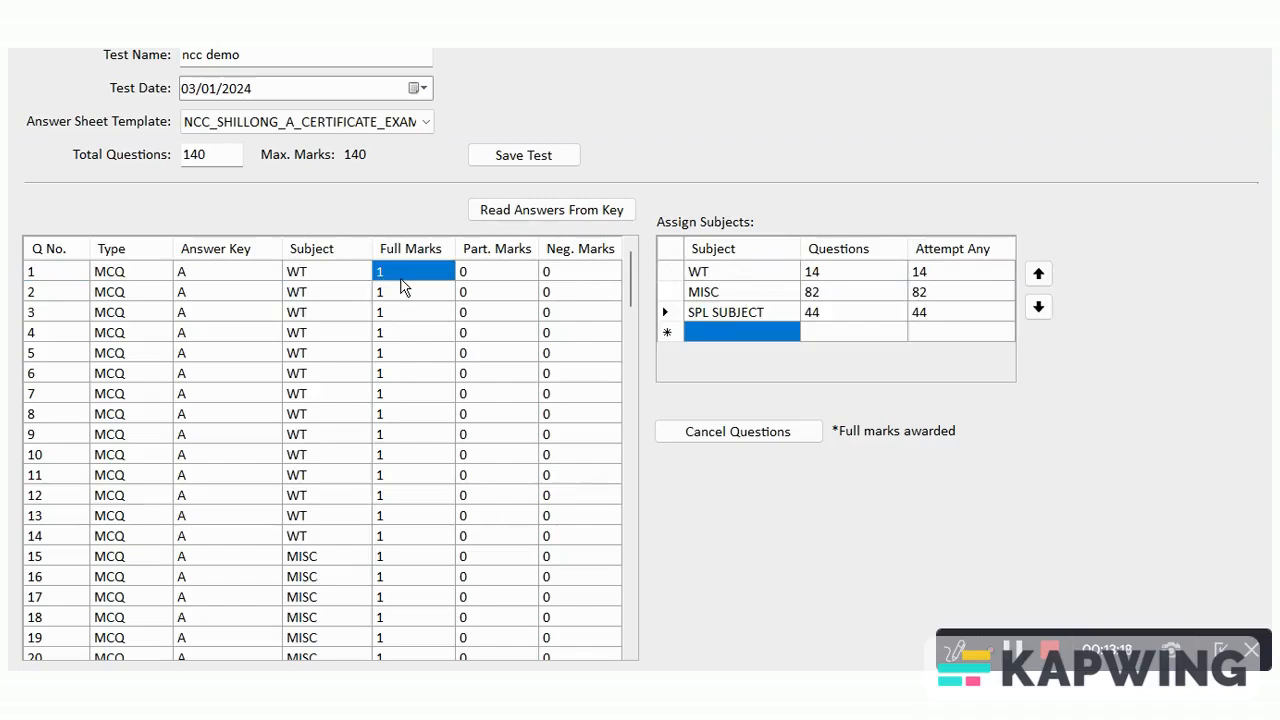
{"action": "type", "text": "2.5"}
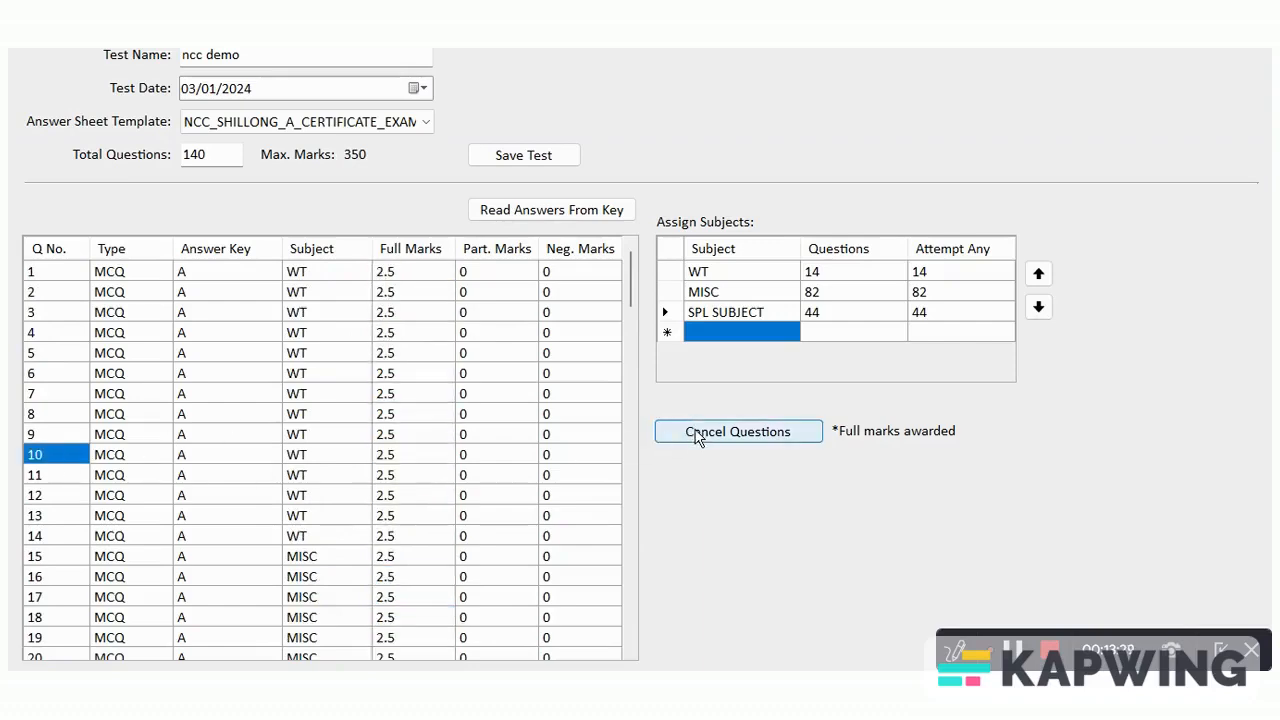
{"action": "left_click", "coordinate": [738, 431]}
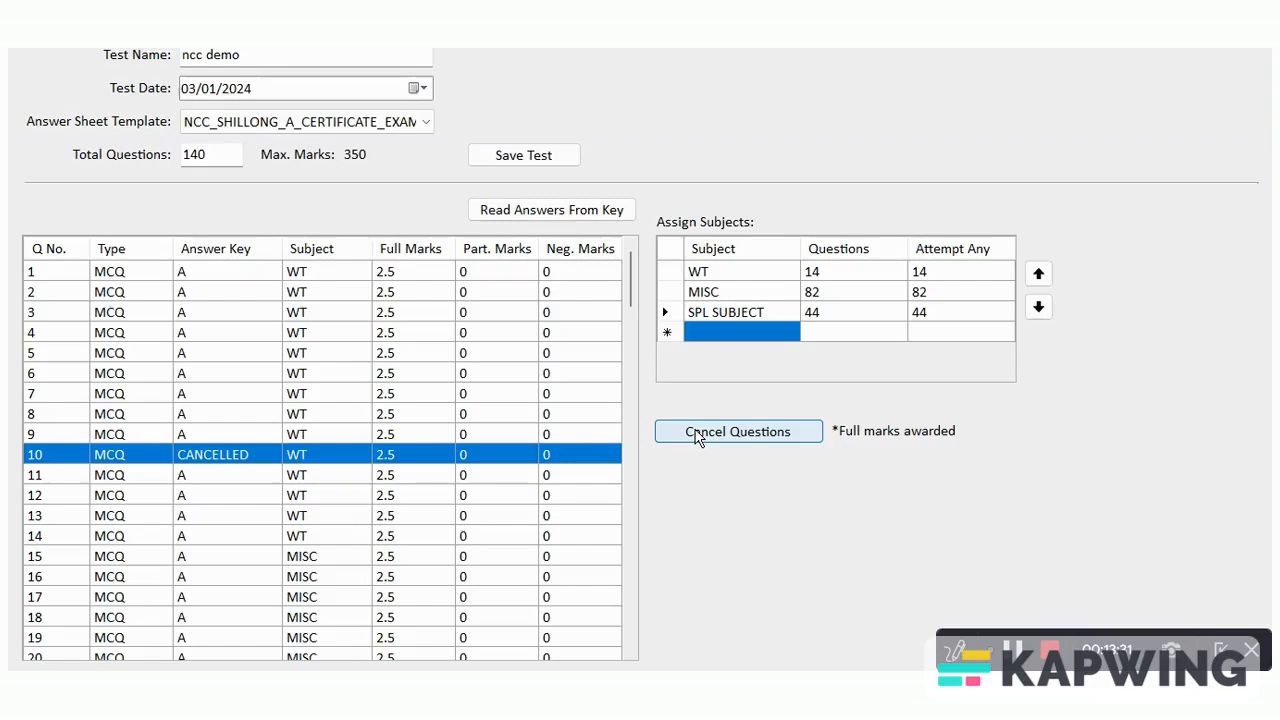
{"action": "mouse_move", "coordinate": [551, 197]}
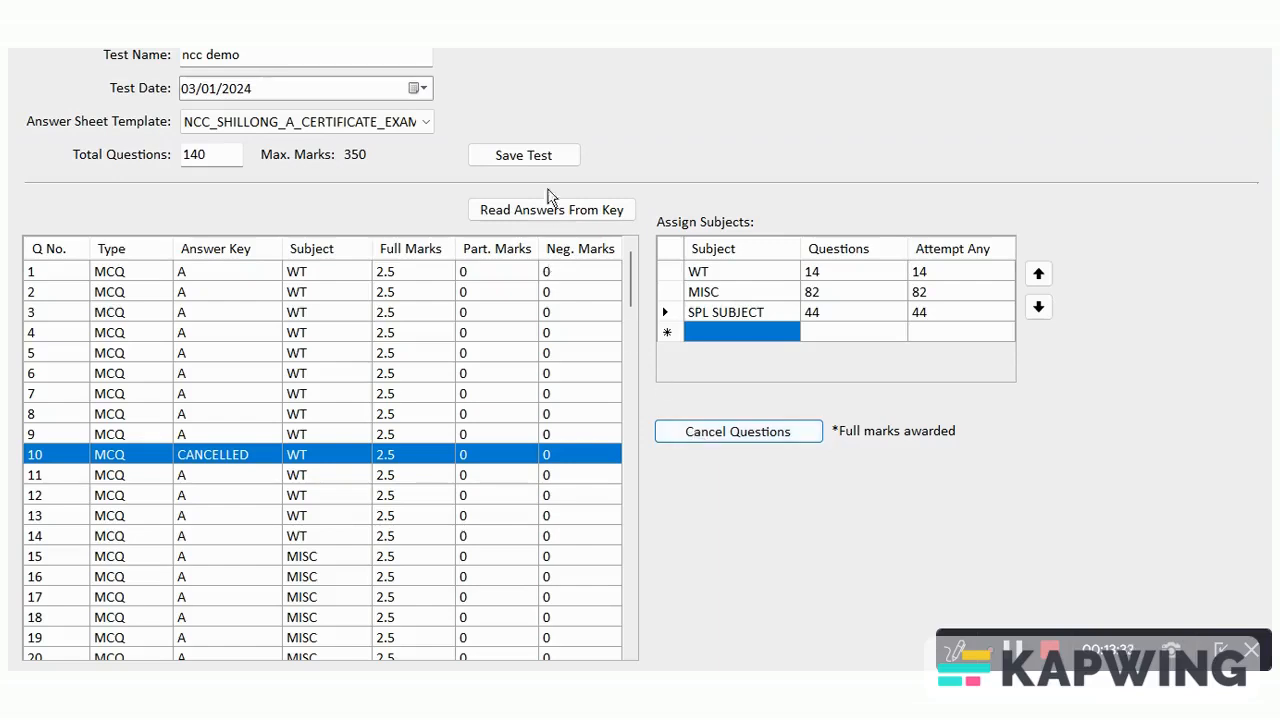
{"action": "mouse_move", "coordinate": [601, 183]}
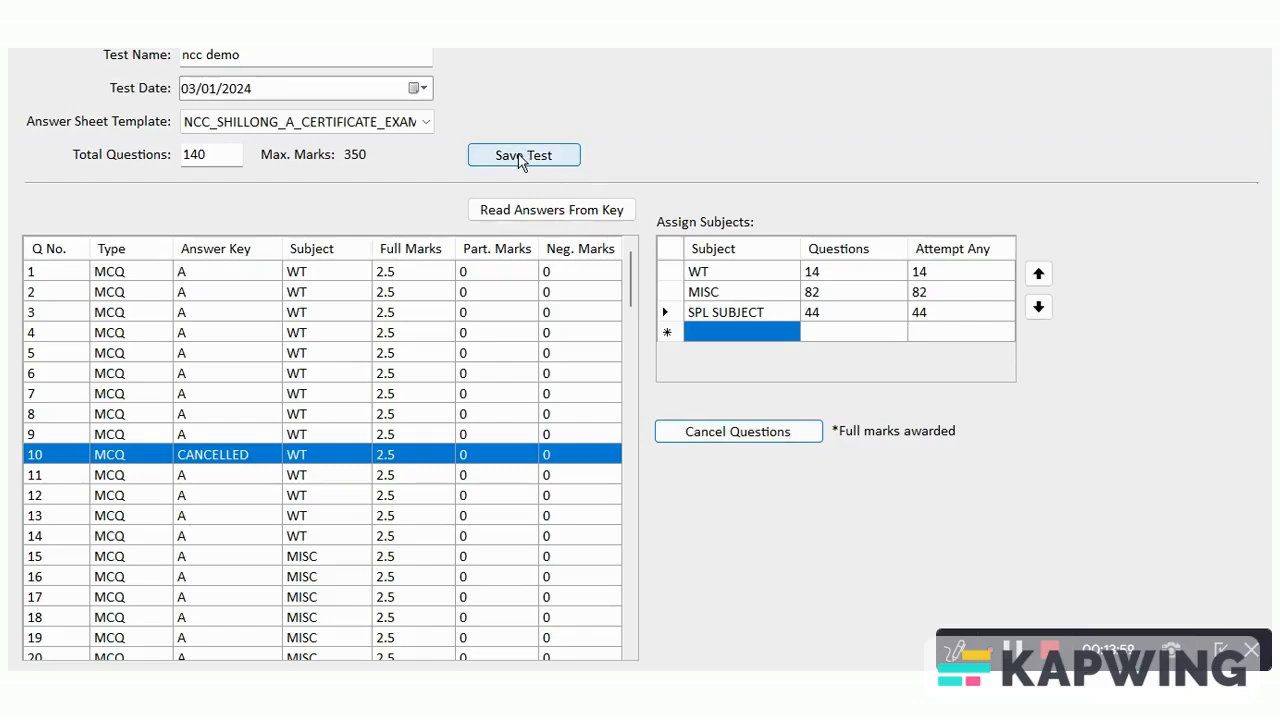
{"action": "left_click", "coordinate": [523, 154]}
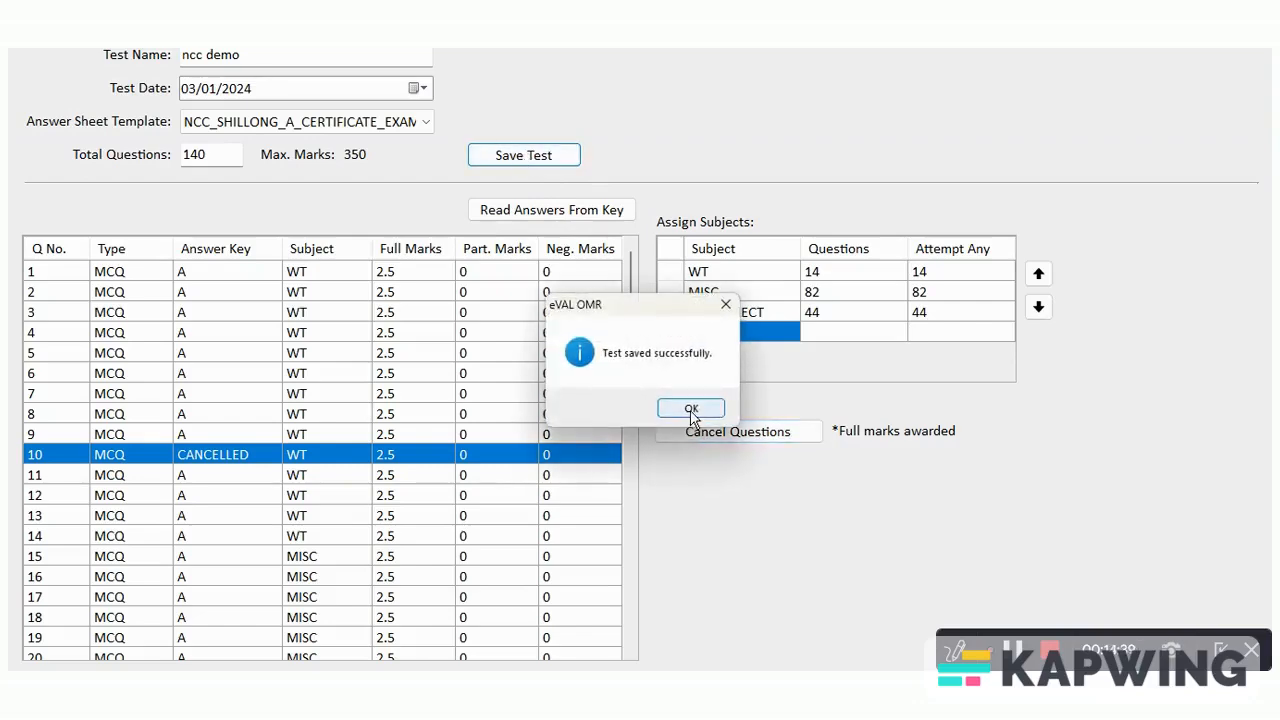
{"action": "left_click", "coordinate": [691, 408]}
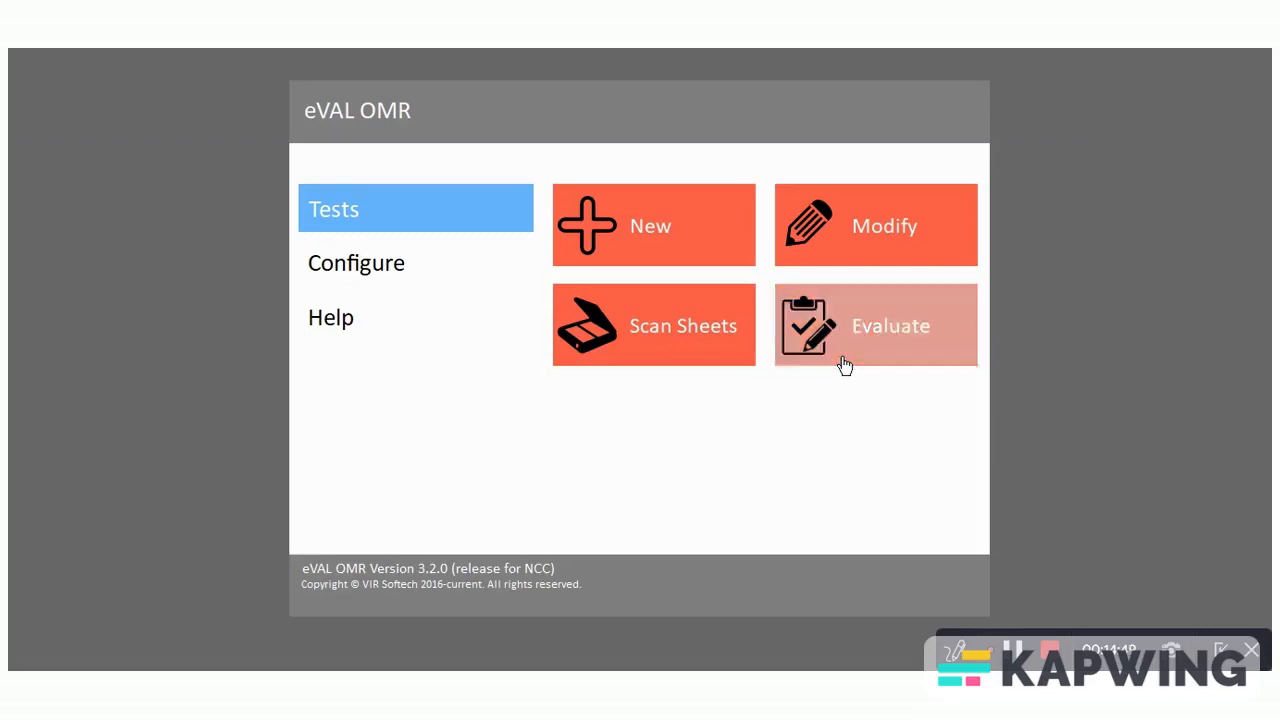
Select 'ncc demo' and load the Desktop > NCC FILES > NCC SCAN answer sheets folder
{"action": "left_click", "coordinate": [876, 325]}
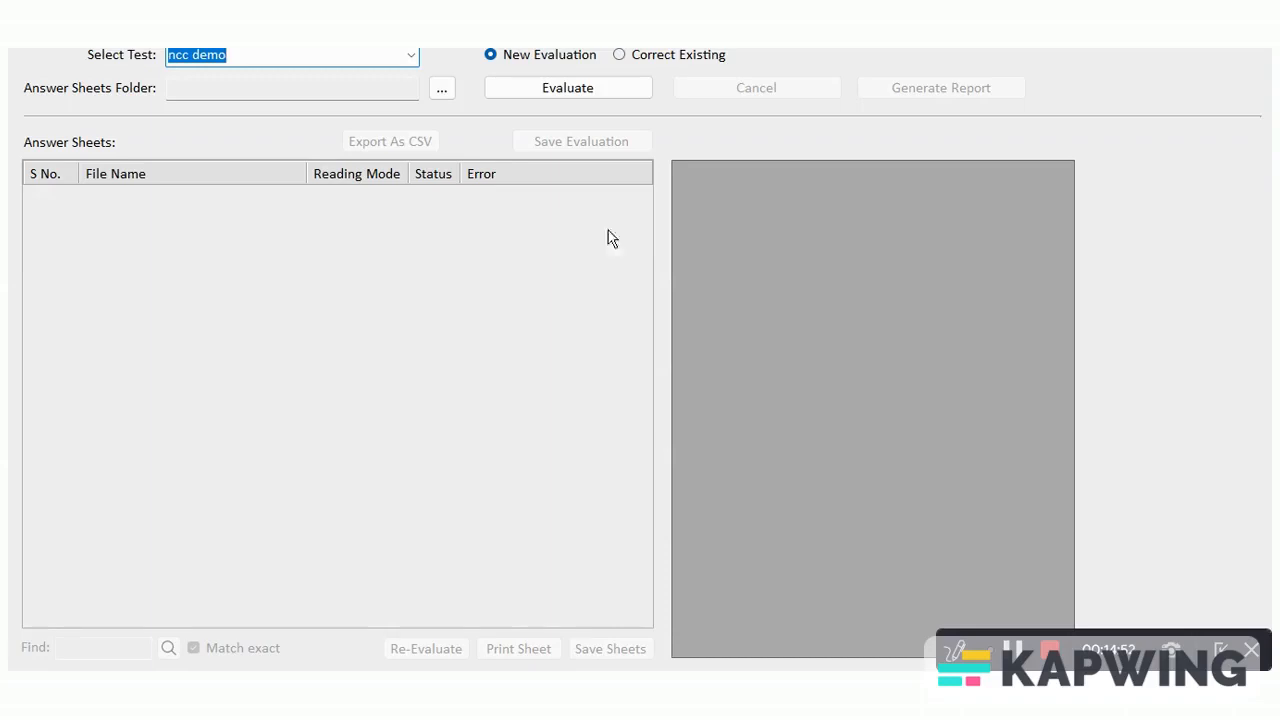
{"action": "left_click", "coordinate": [406, 54]}
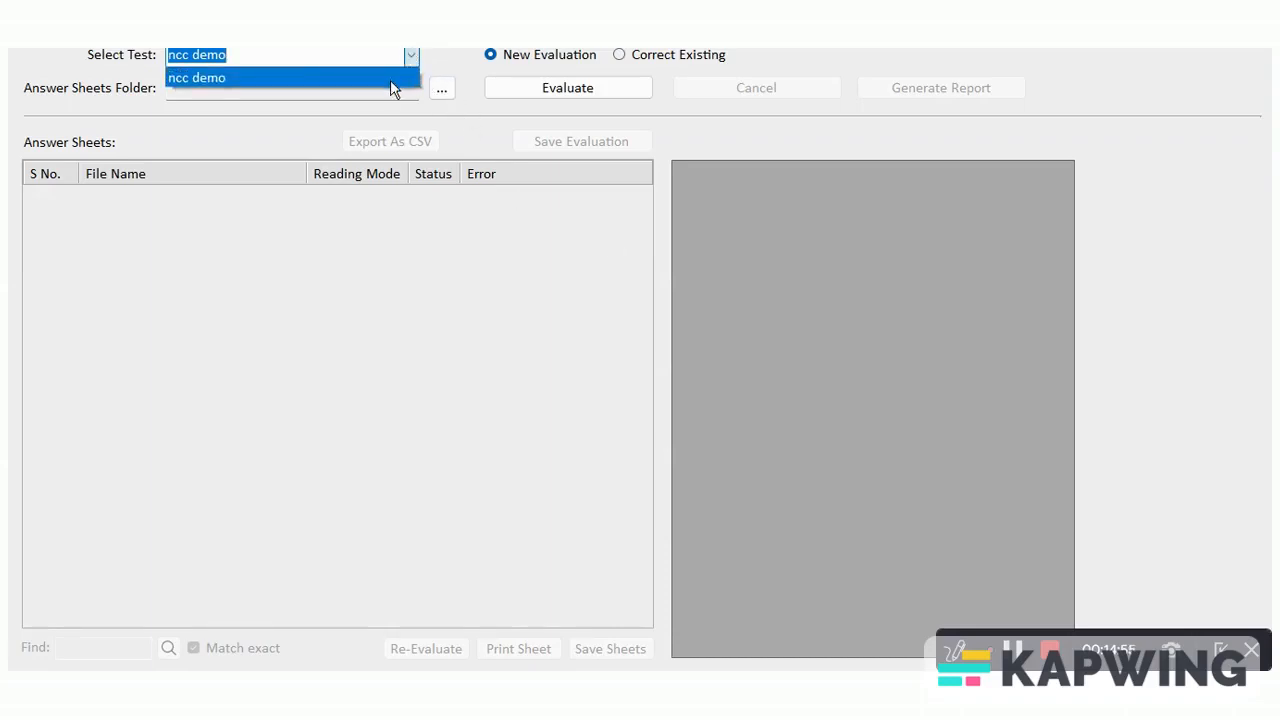
{"action": "left_click", "coordinate": [210, 76]}
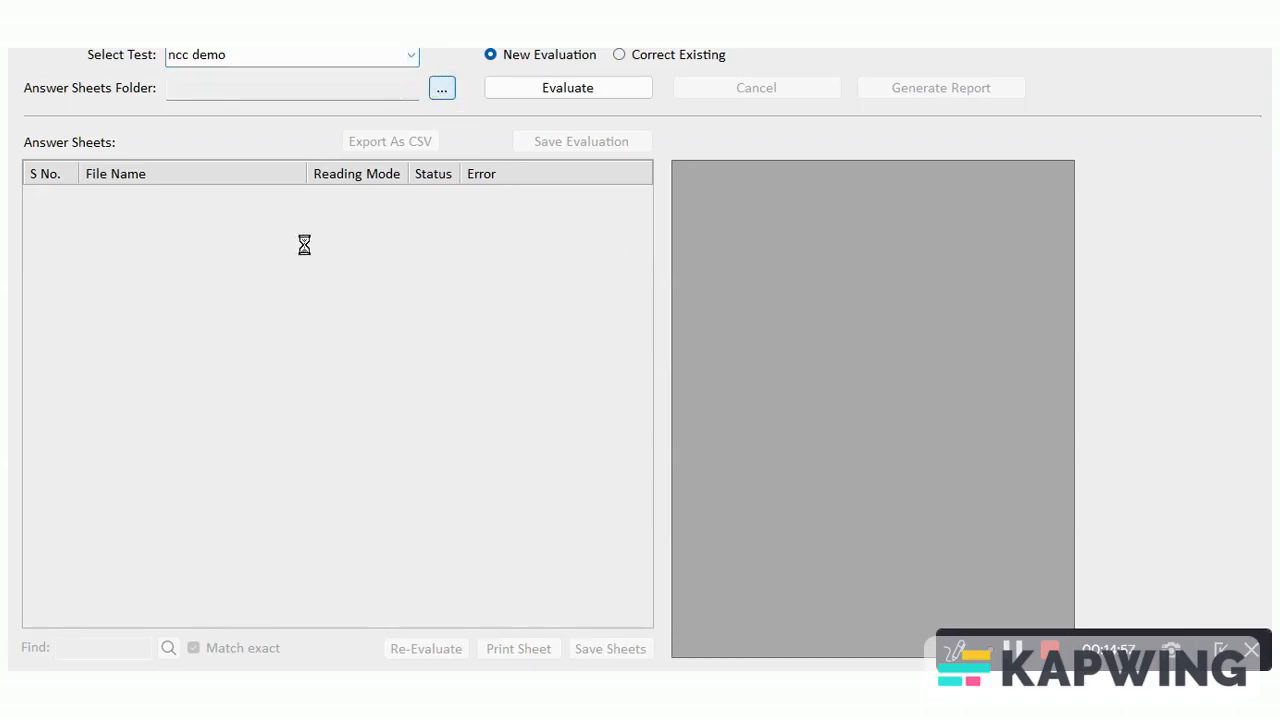
{"action": "left_click", "coordinate": [442, 88]}
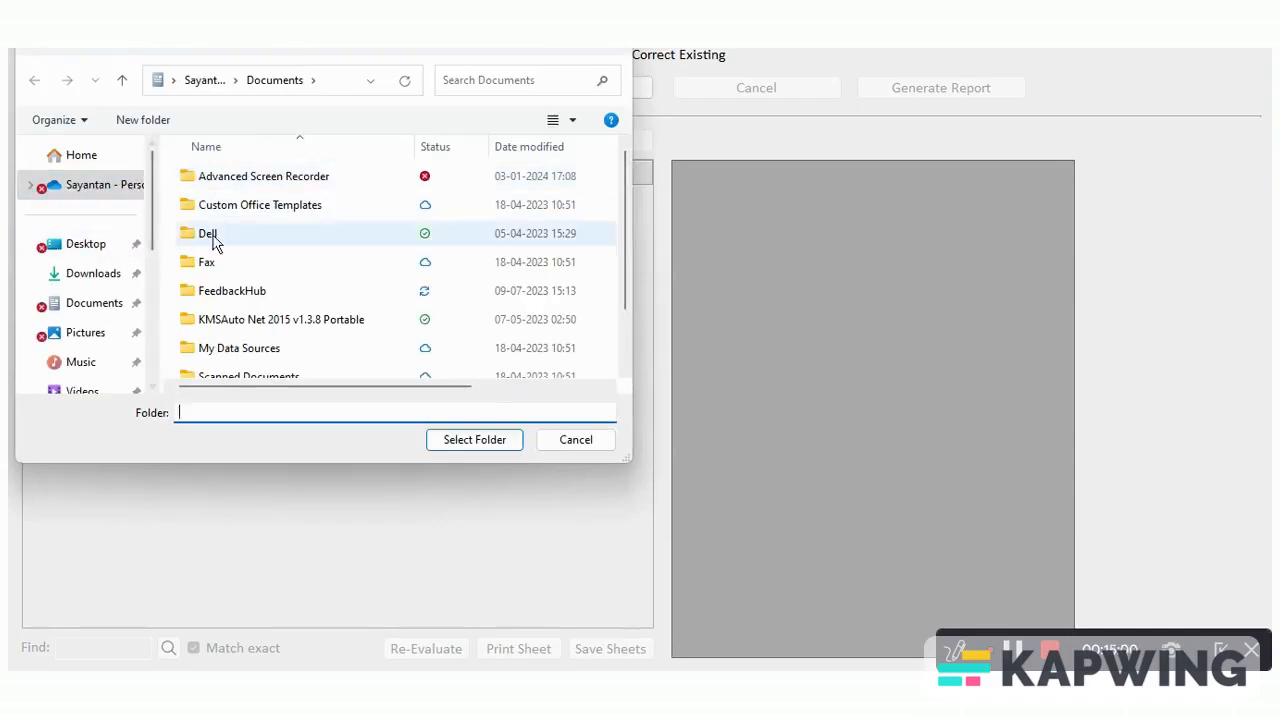
{"action": "left_click", "coordinate": [86, 243]}
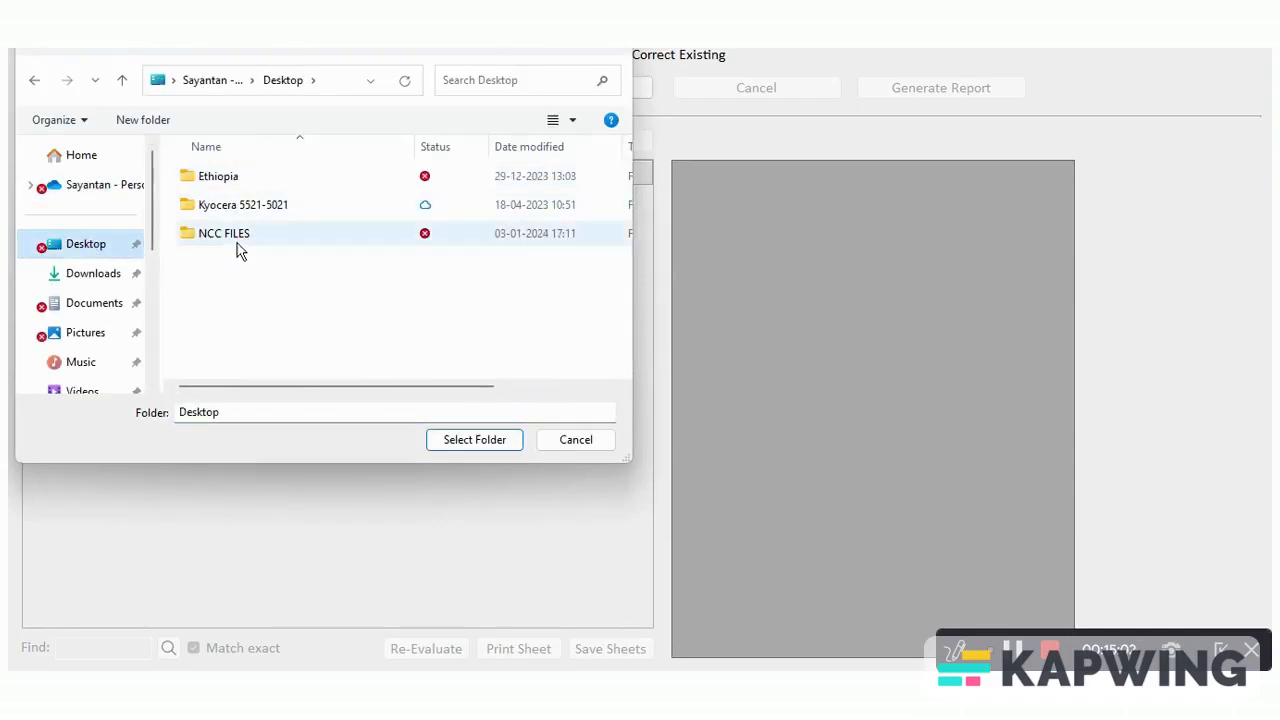
{"action": "double_click", "coordinate": [223, 233]}
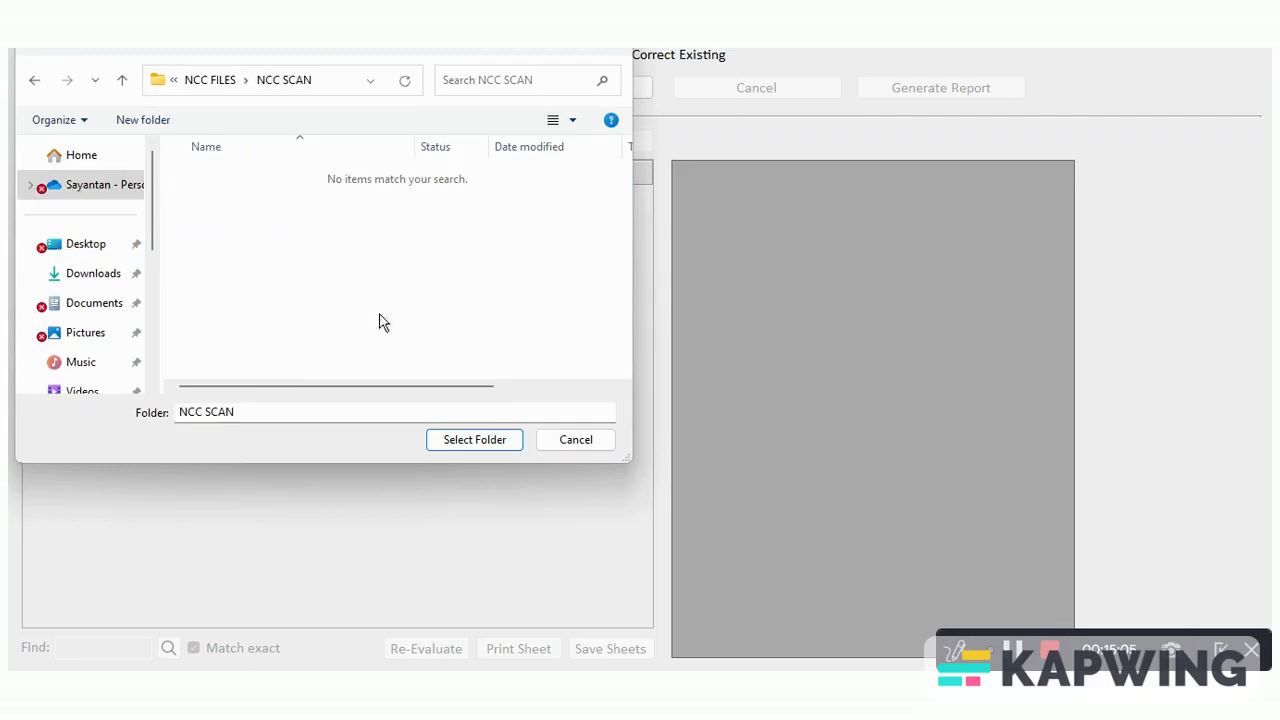
{"action": "left_click", "coordinate": [474, 439]}
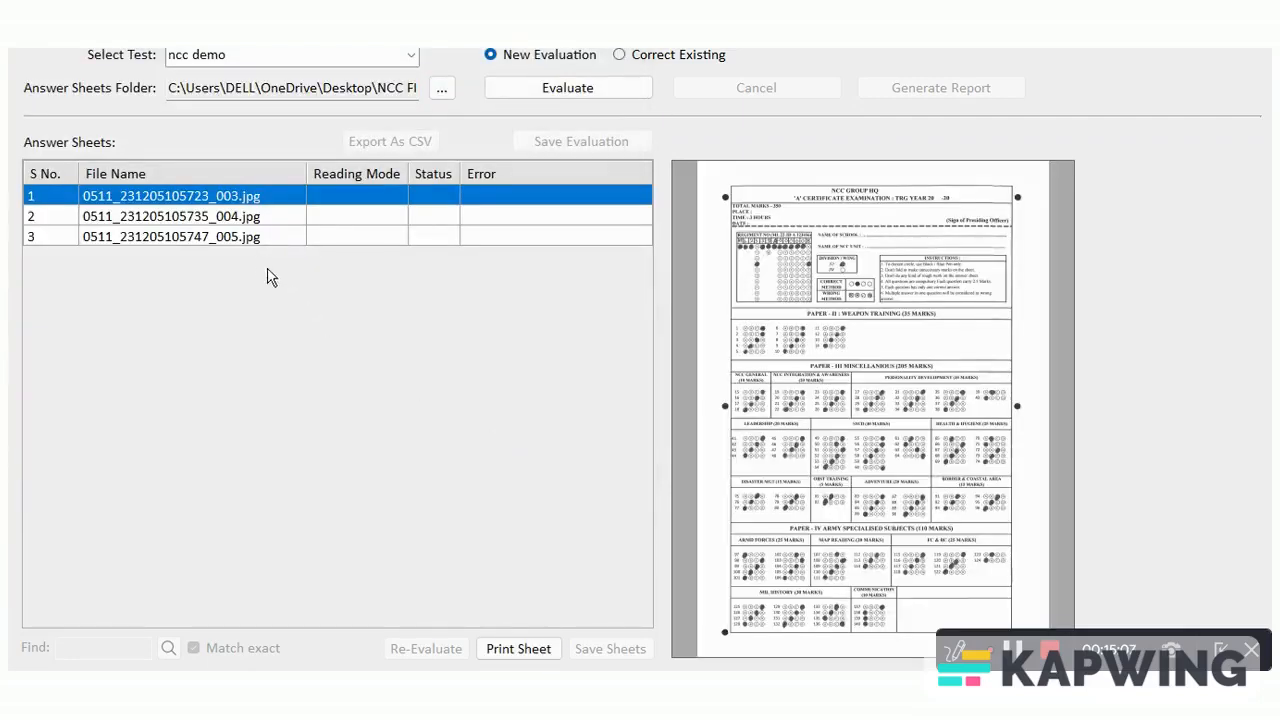
Evaluate the three sheets and open row 3's 'RegimentalNo filled improperly' error
{"action": "left_click", "coordinate": [567, 87]}
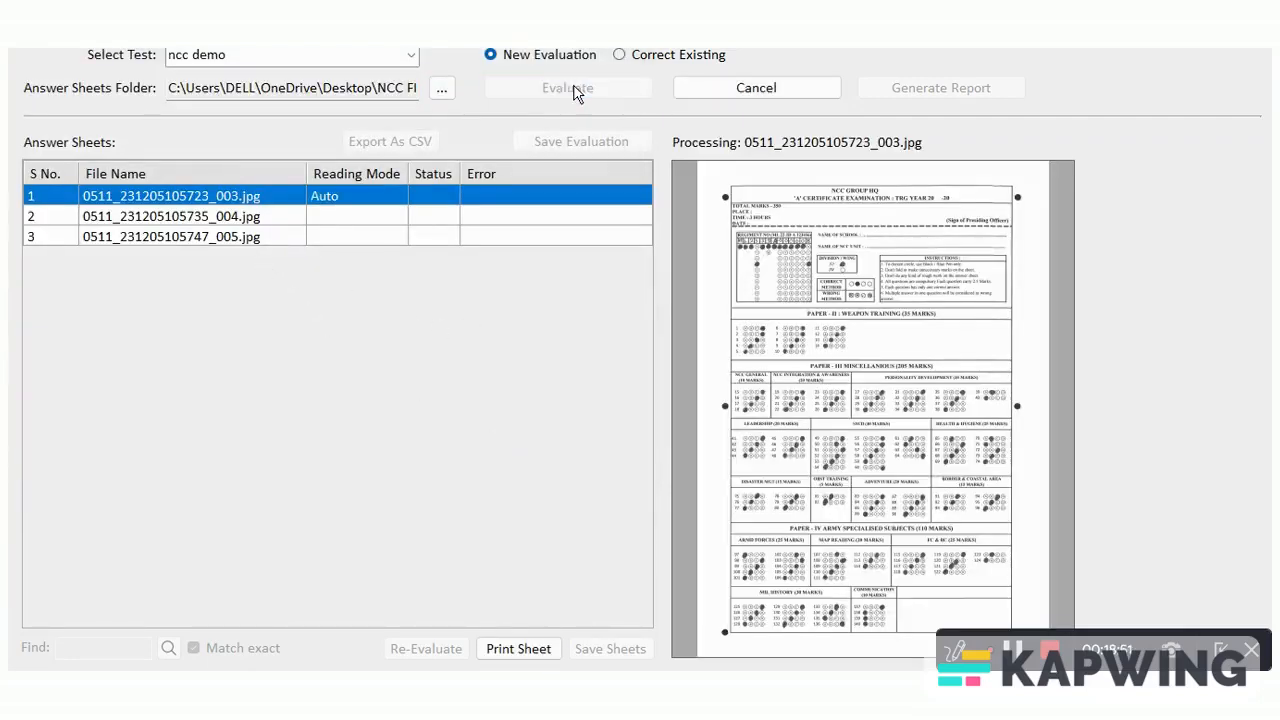
{"action": "left_click", "coordinate": [567, 87]}
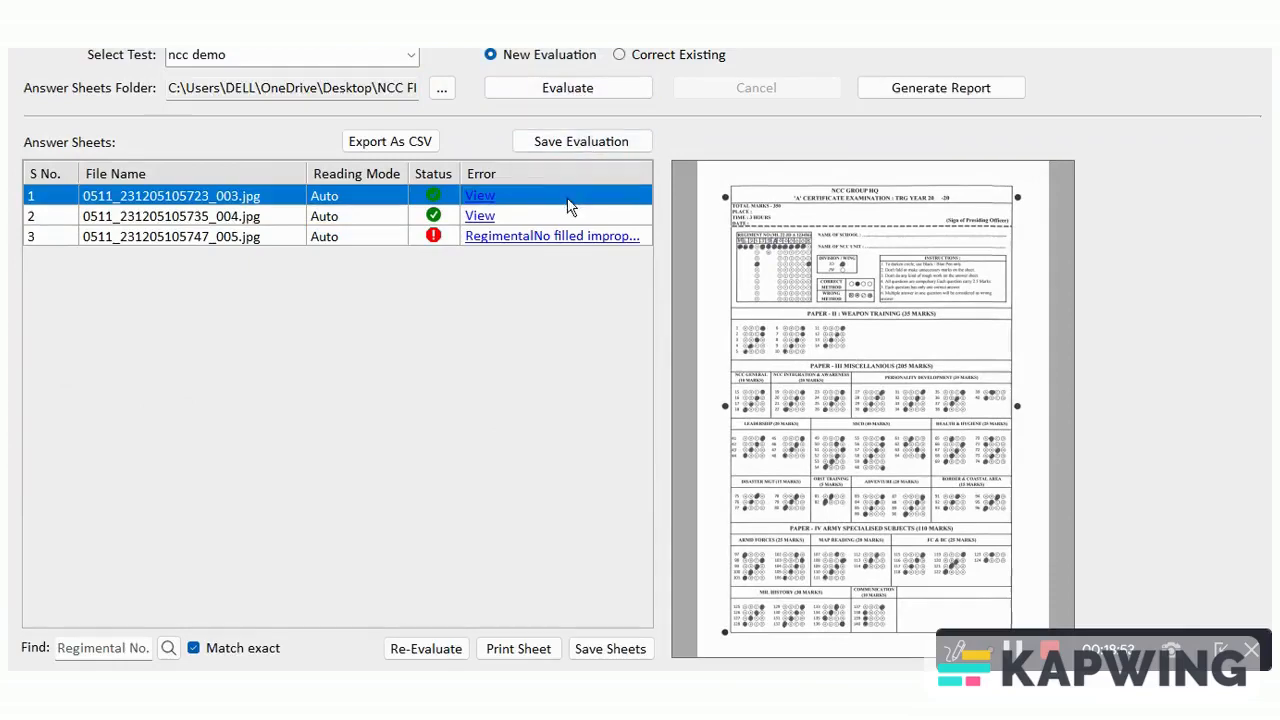
{"action": "mouse_move", "coordinate": [478, 219]}
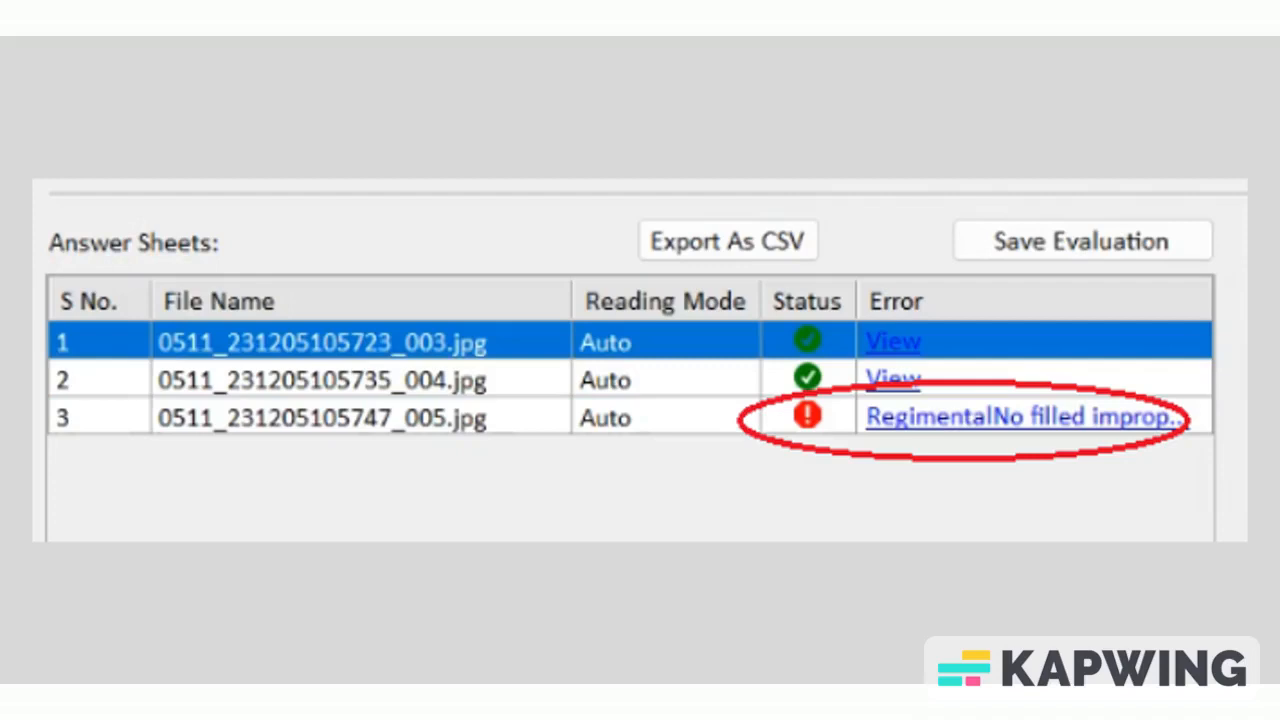
{"action": "left_click", "coordinate": [1022, 417]}
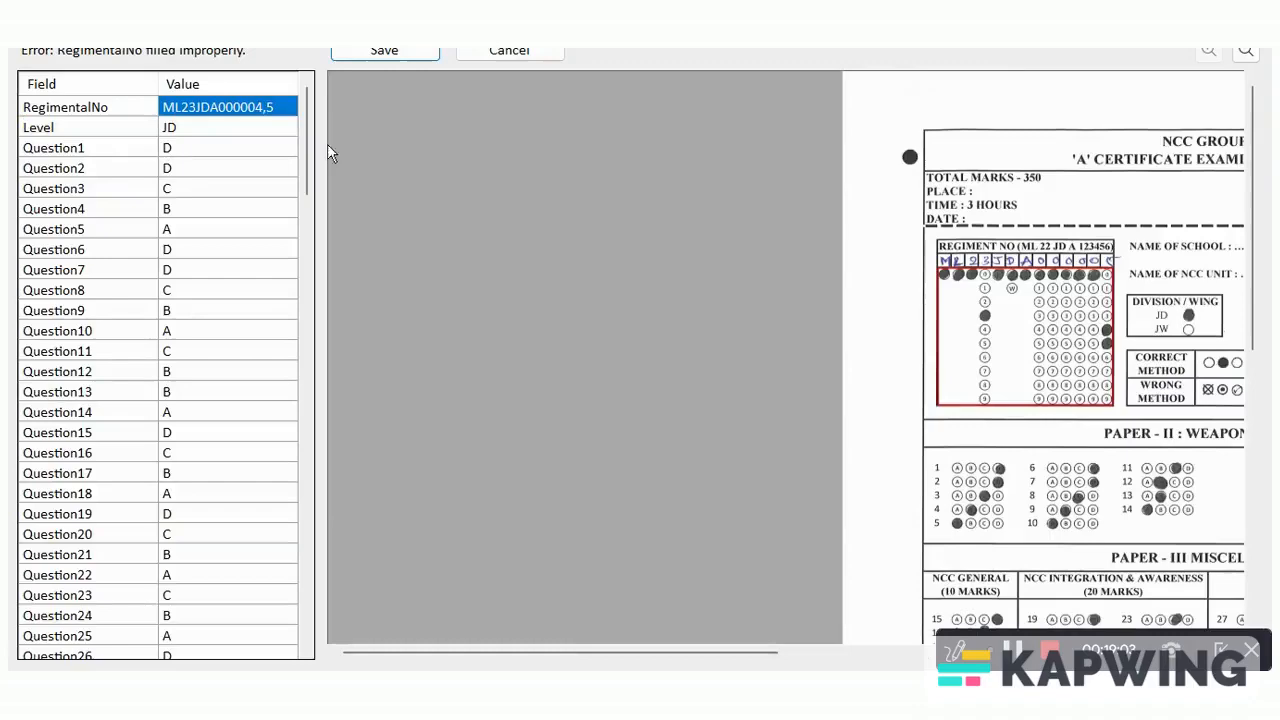
{"action": "left_click", "coordinate": [262, 107]}
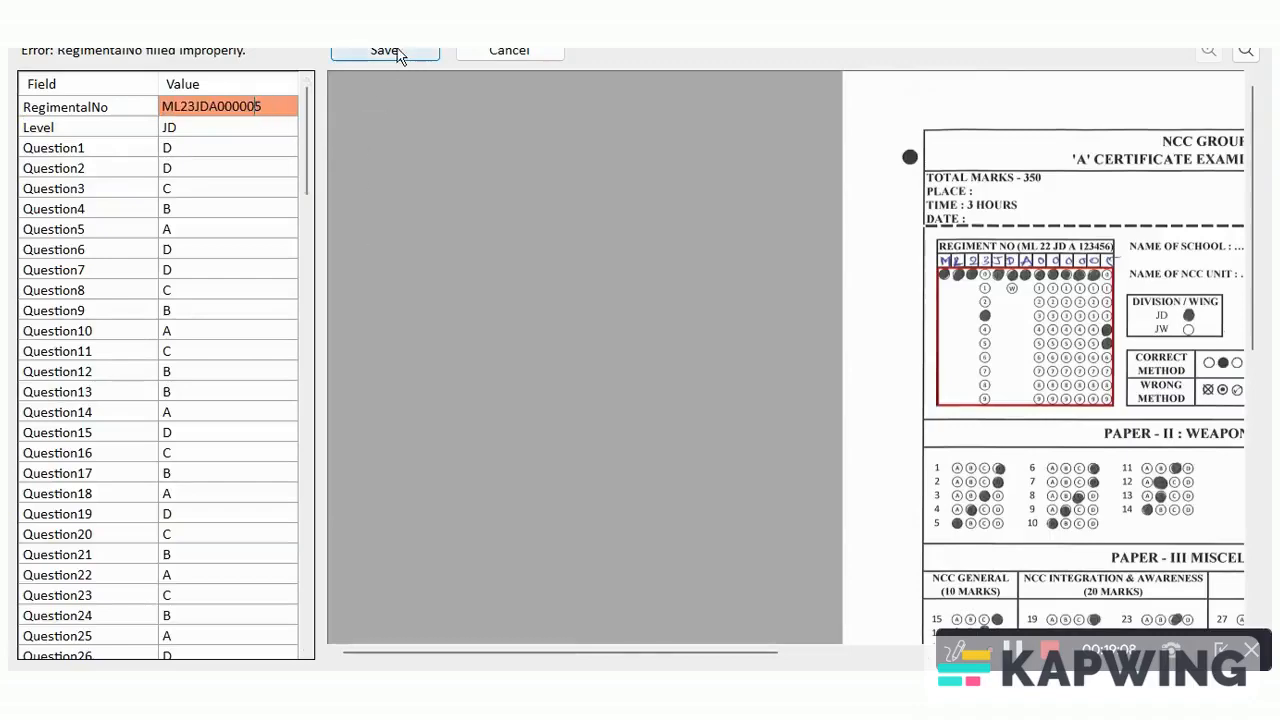
{"action": "left_click", "coordinate": [386, 50]}
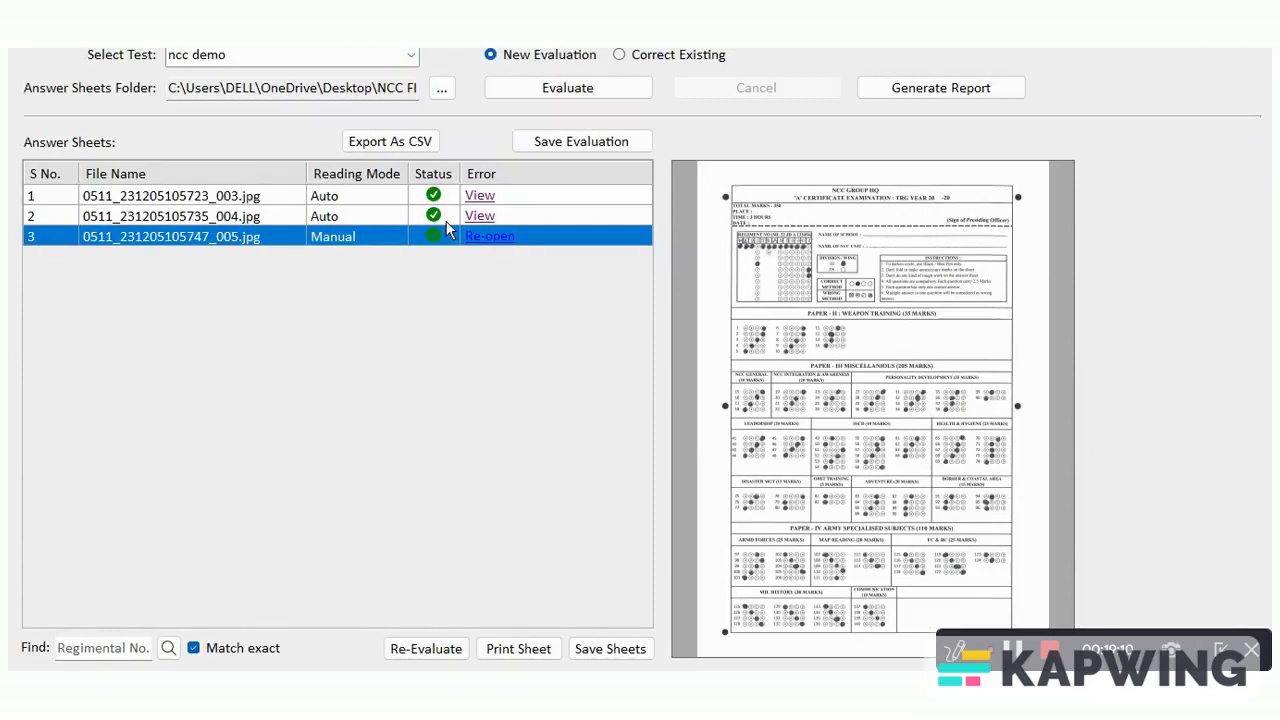
{"action": "left_click", "coordinate": [581, 141]}
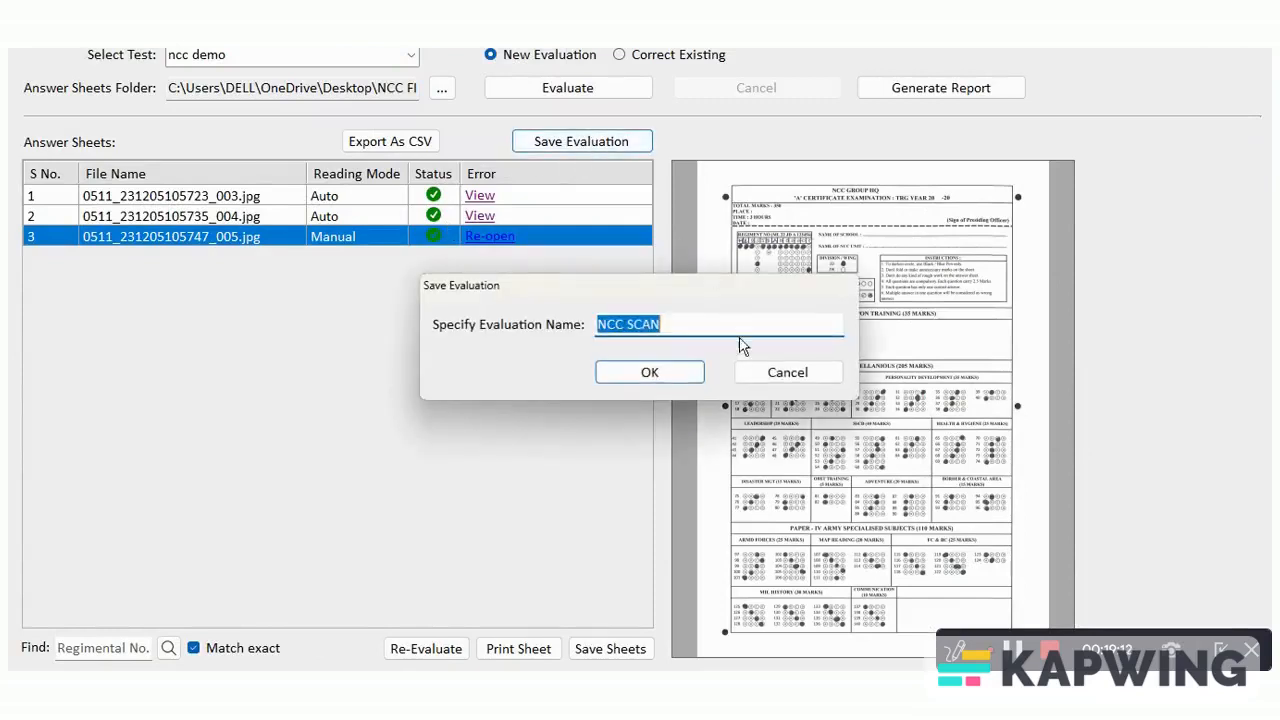
Confirm 'NCC SCAN' as the evaluation name and acknowledge the success prompt
{"action": "left_click", "coordinate": [649, 372]}
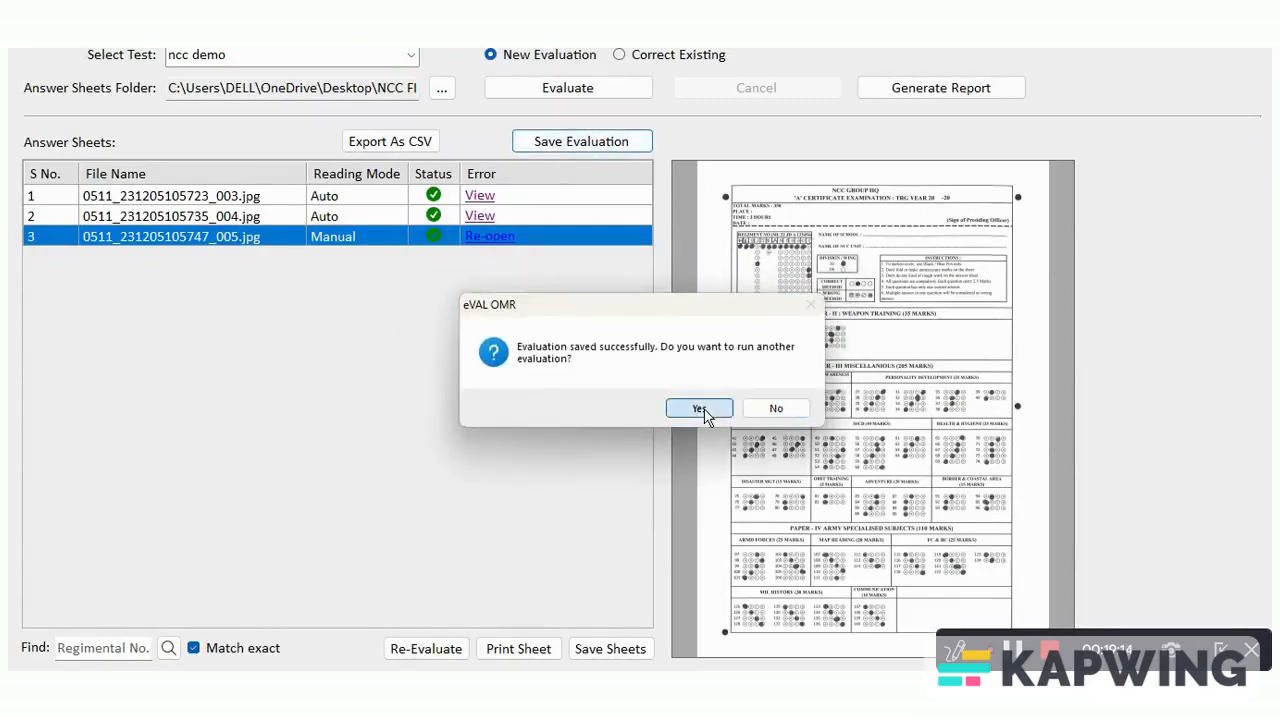
{"action": "left_click", "coordinate": [699, 408]}
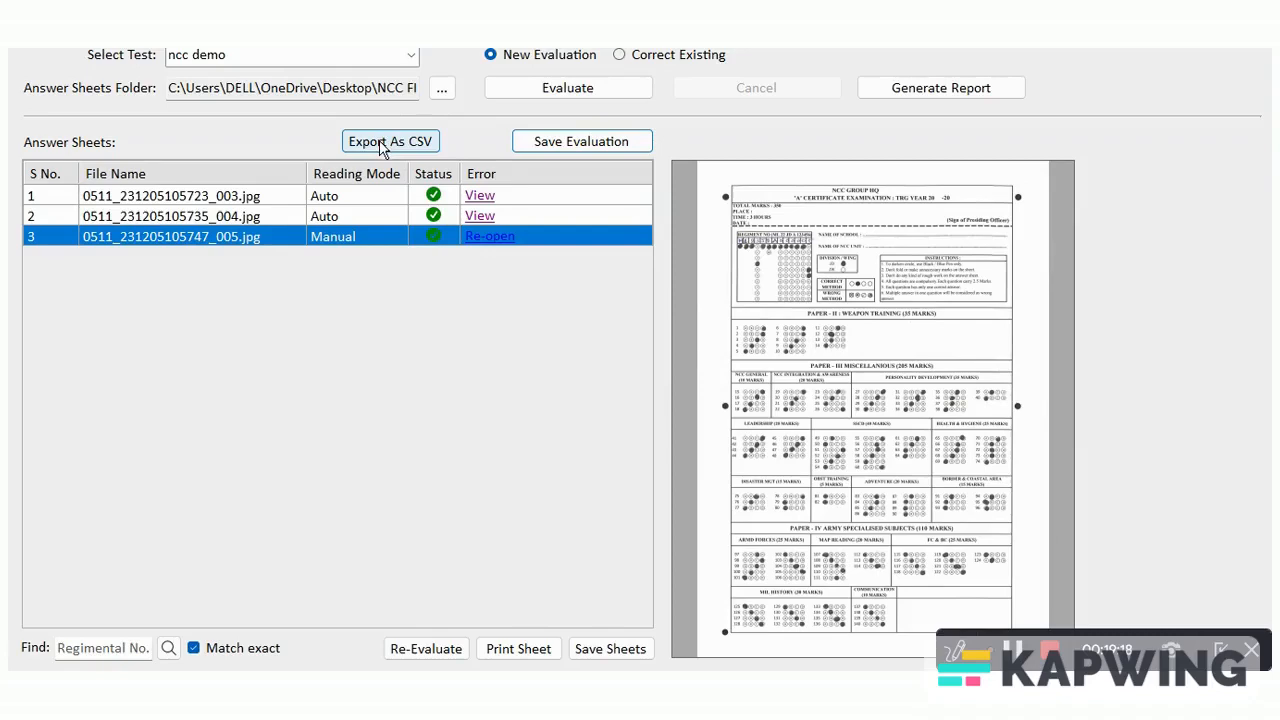
Export the results as the ncc_demo_Evaluation CSV file on the Desktop
{"action": "left_click", "coordinate": [390, 141]}
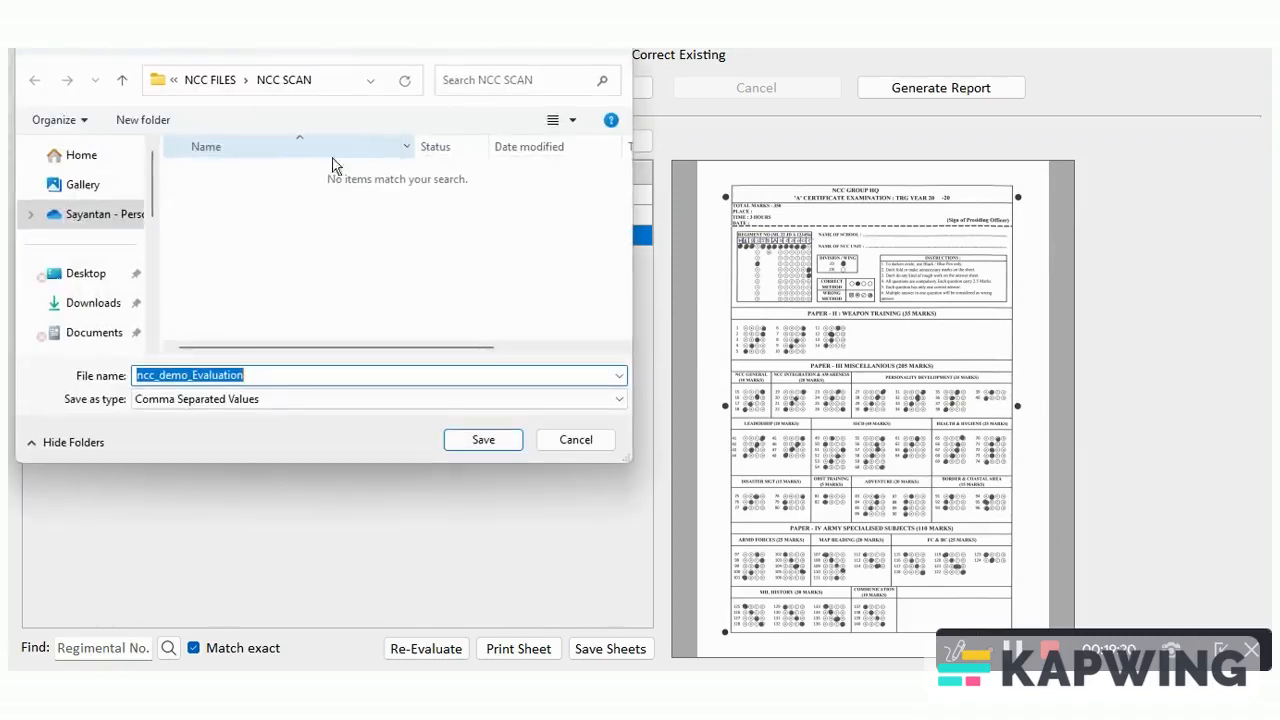
{"action": "left_click", "coordinate": [85, 273]}
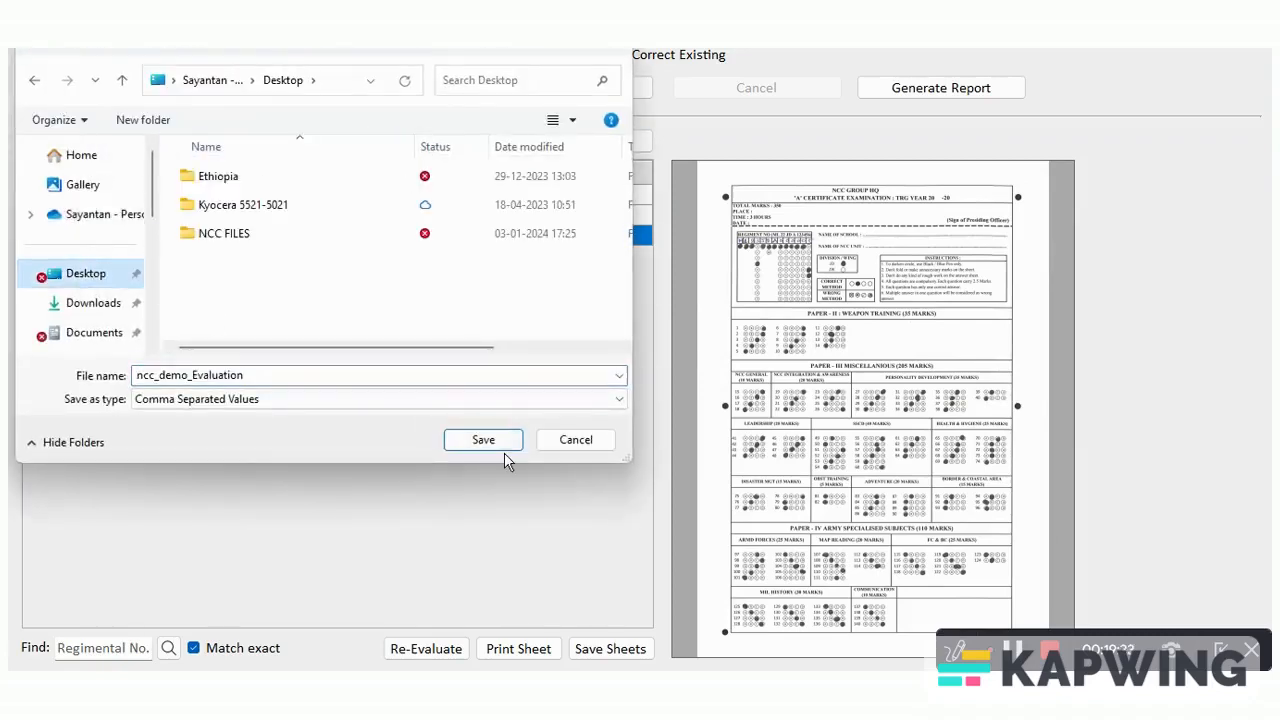
{"action": "left_click", "coordinate": [483, 439]}
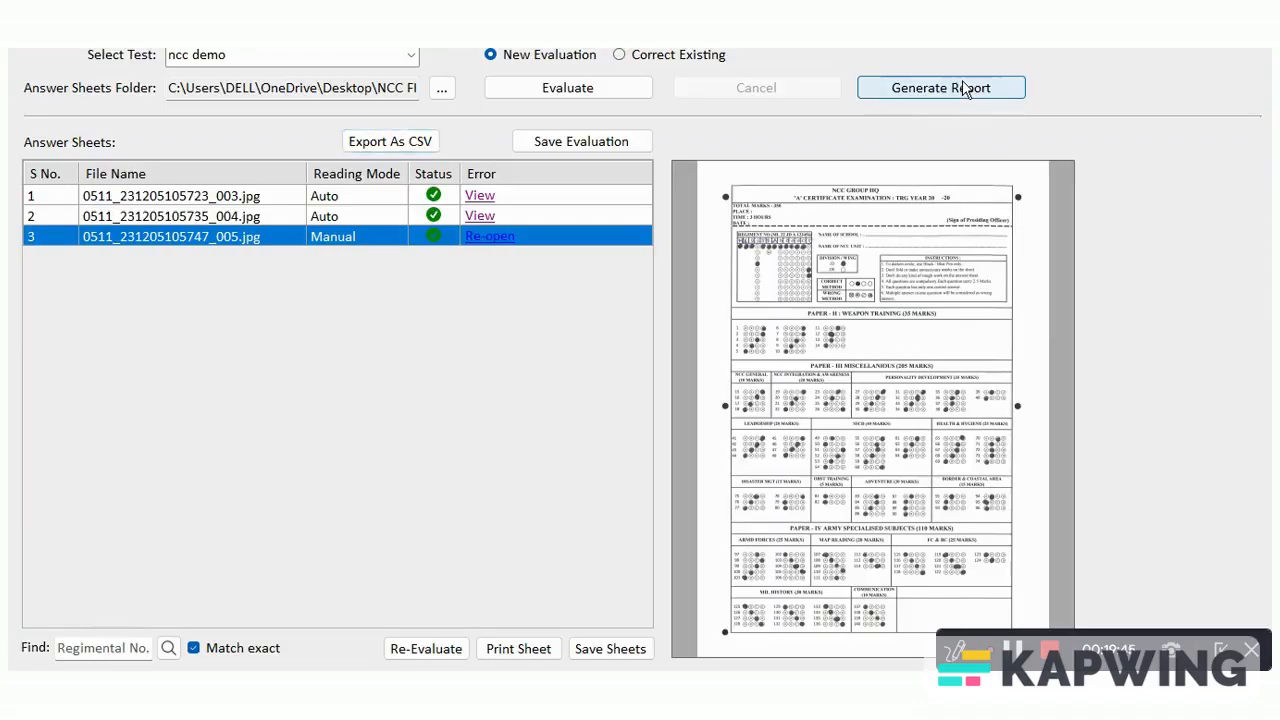
Generate the Excel report named FINAL_Report and open it
{"action": "left_click", "coordinate": [940, 87]}
{"action": "type", "text": "FINAL_Report"}
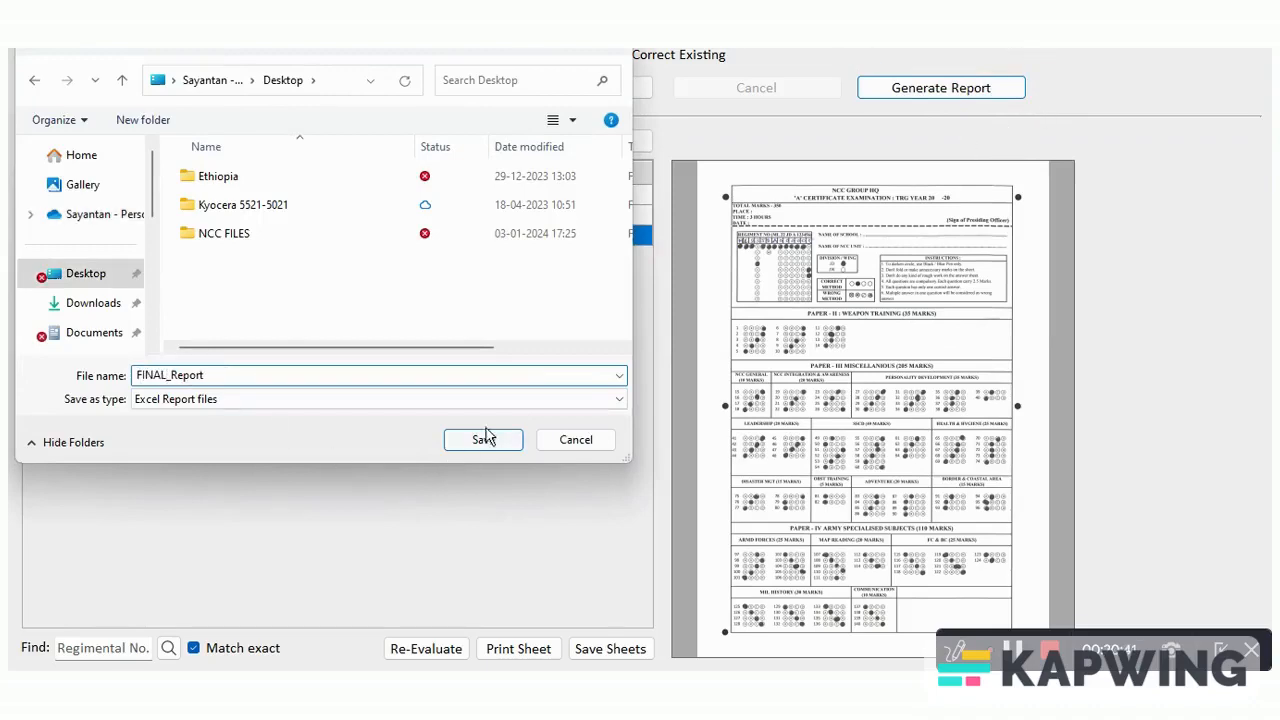
{"action": "left_click", "coordinate": [482, 439]}
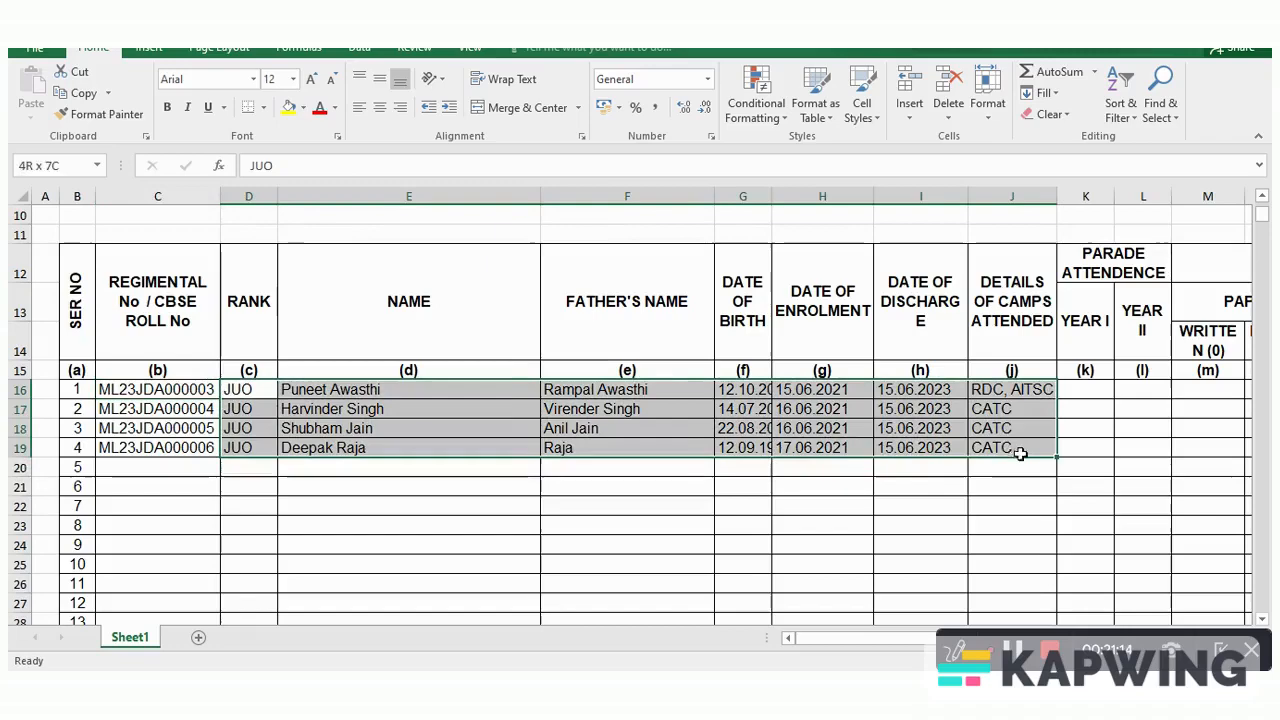
{"action": "left_click", "coordinate": [1085, 391]}
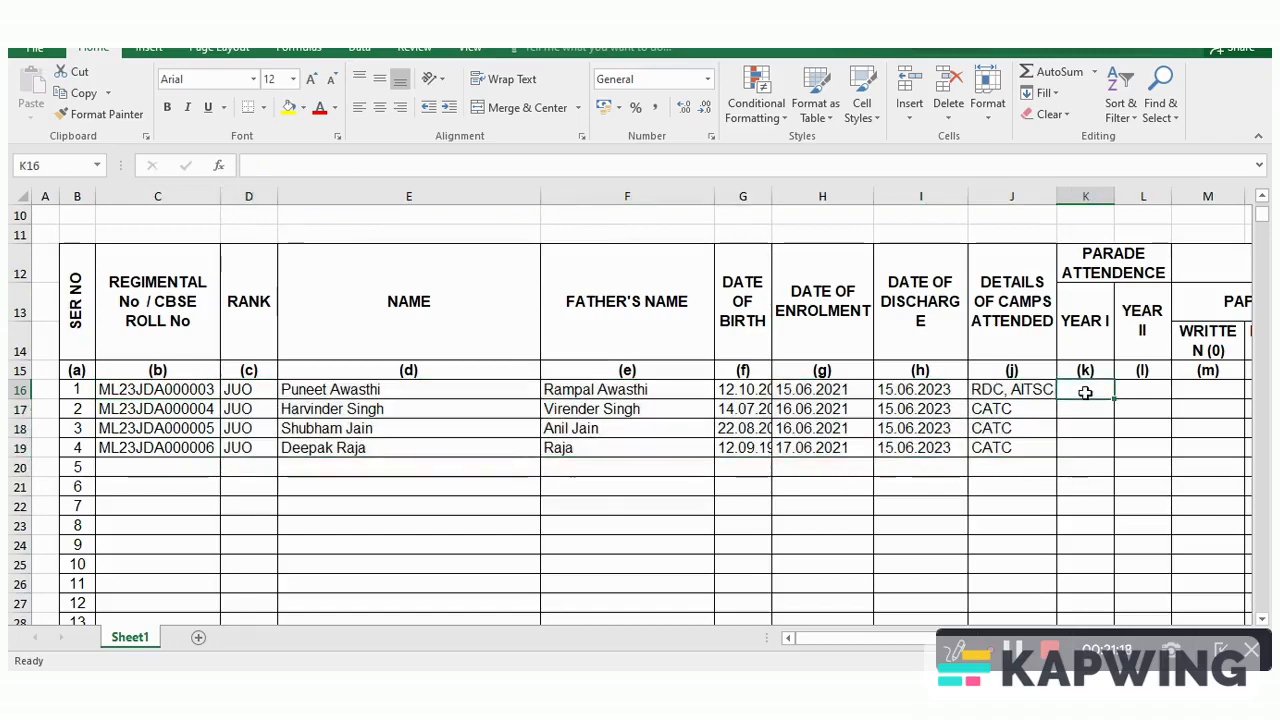